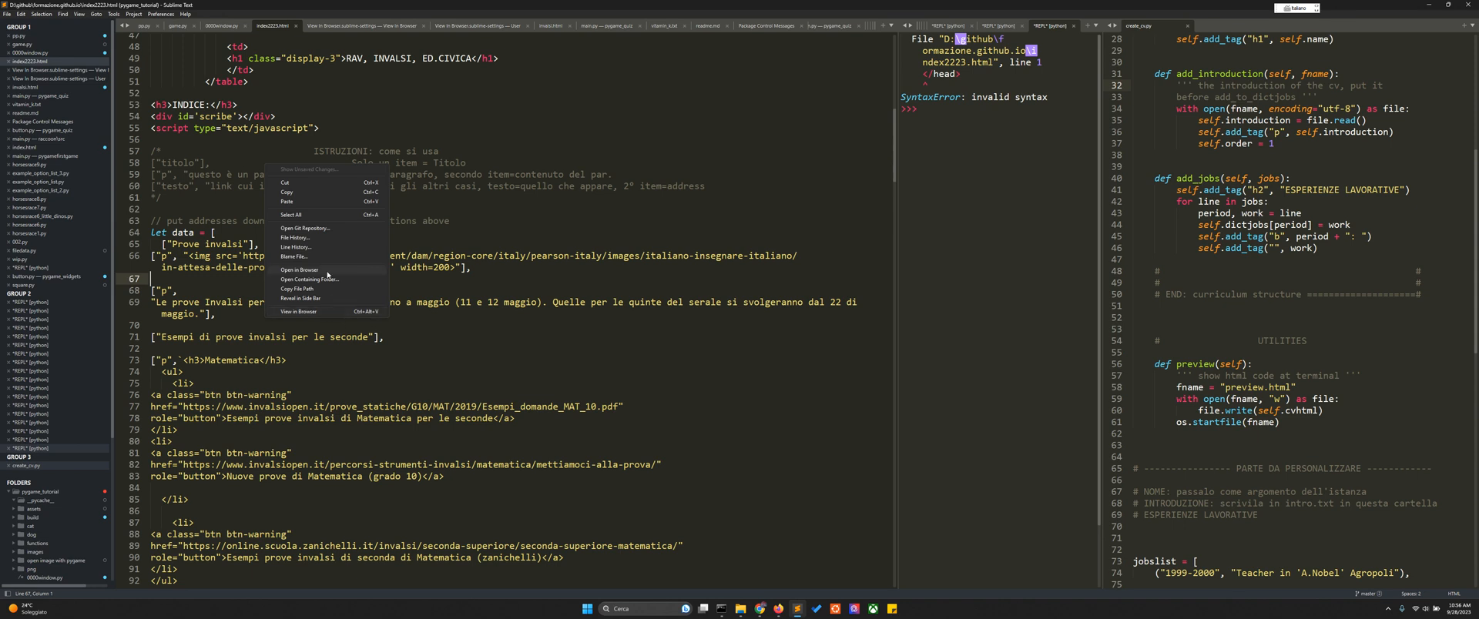
mouse_move(305, 275)
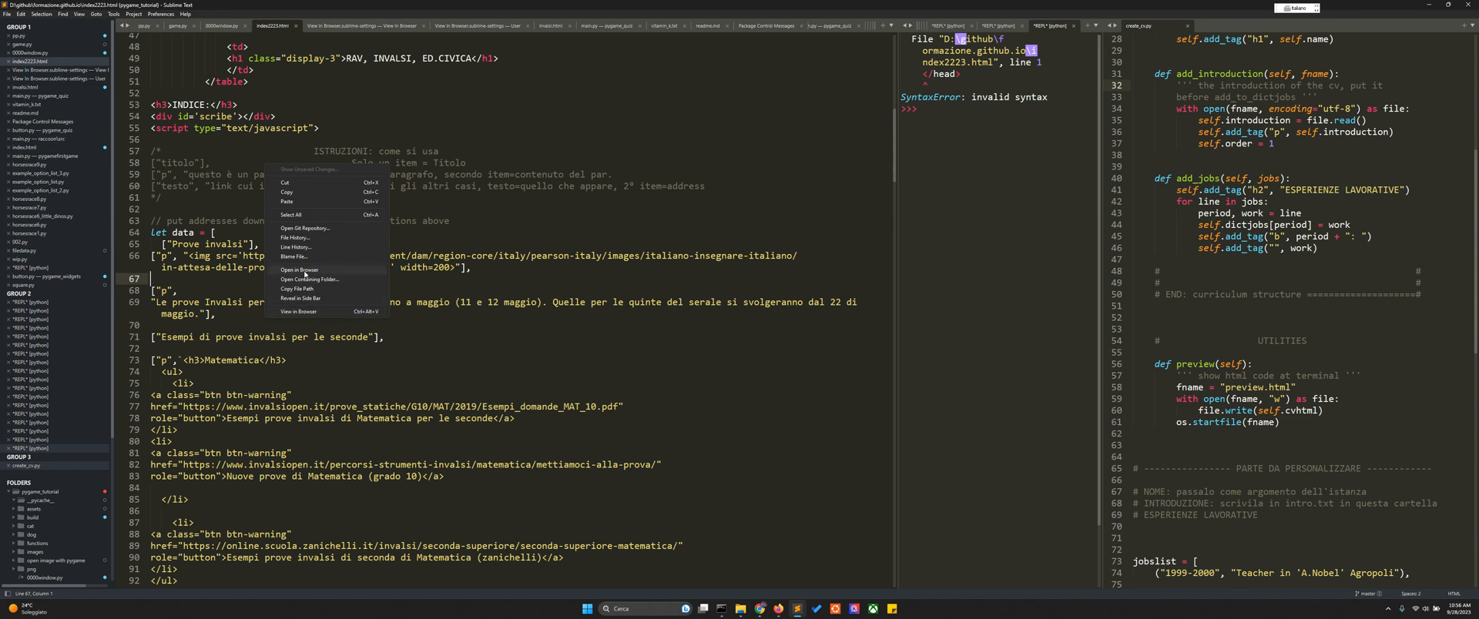
mouse_move(301, 312)
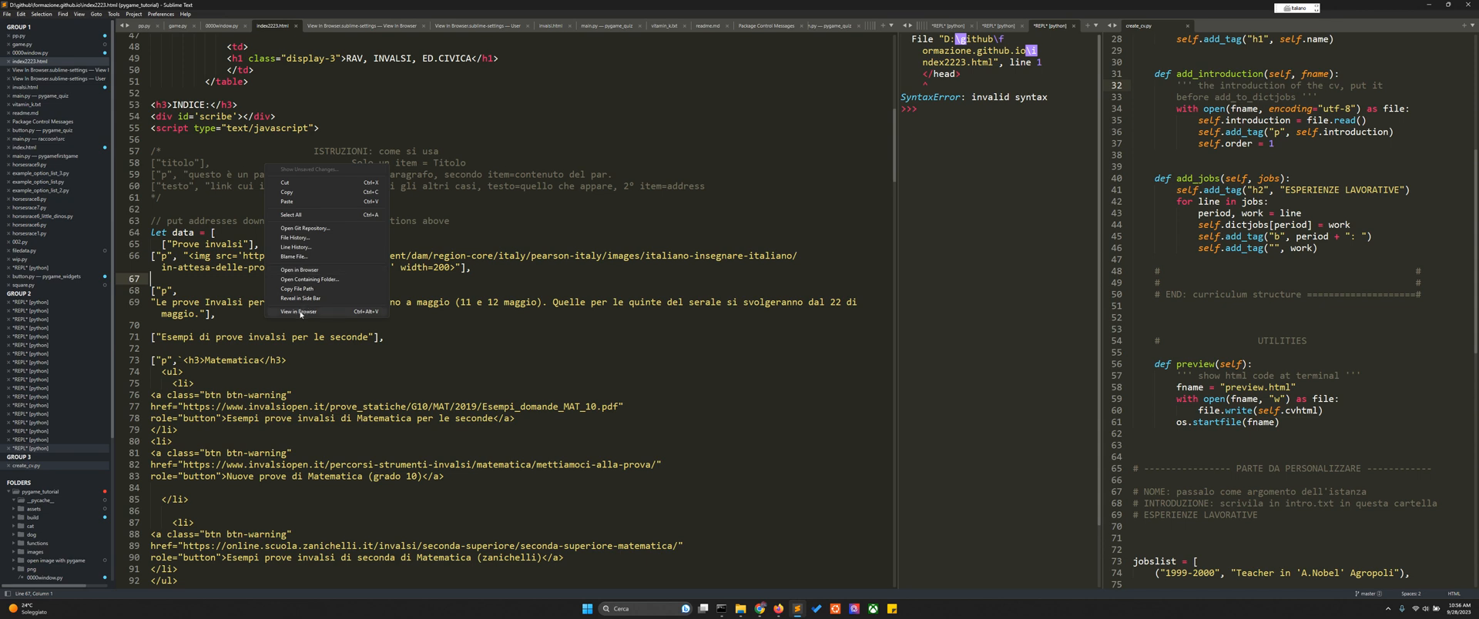
mouse_move(323, 317)
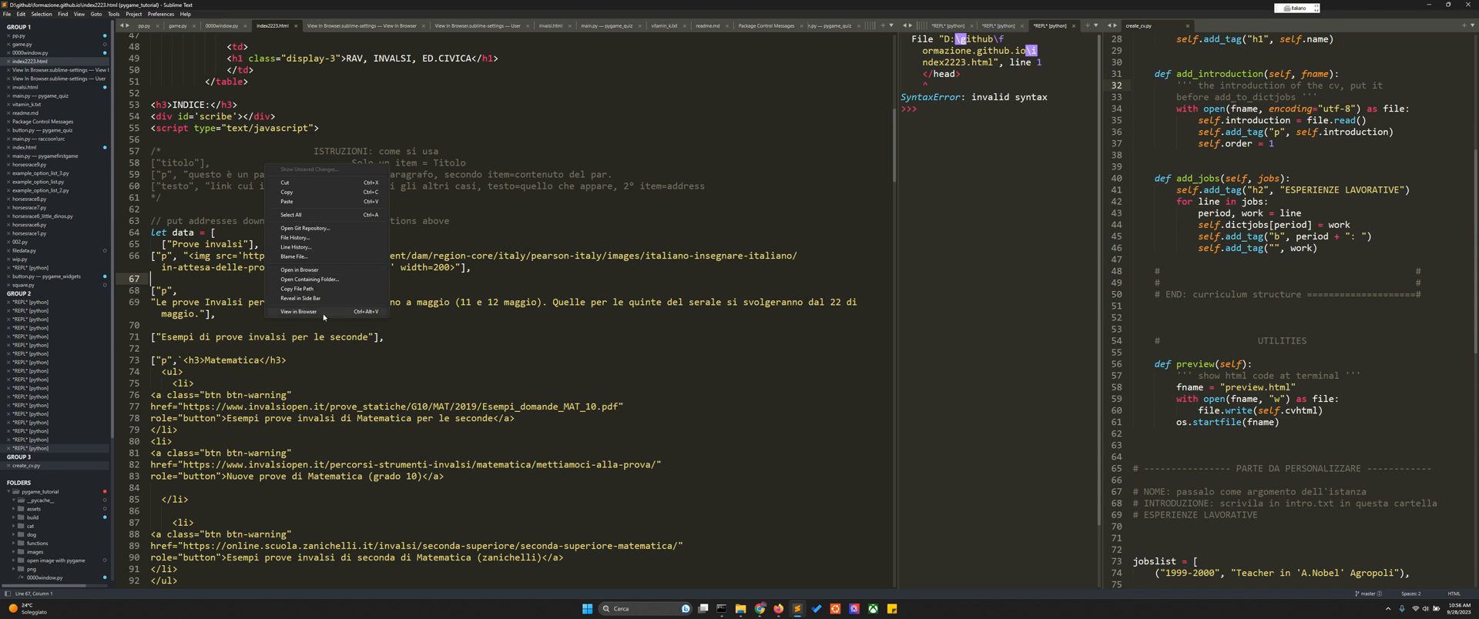
mouse_move(320, 318)
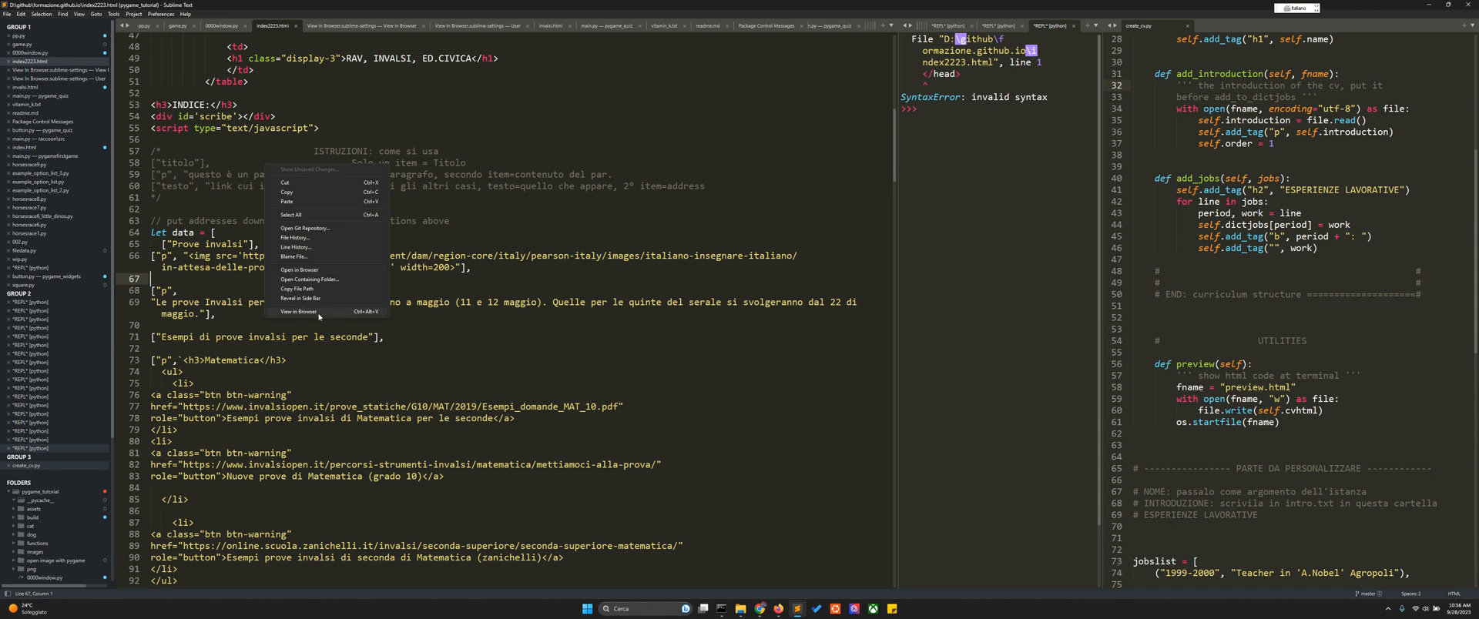
mouse_move(359, 329)
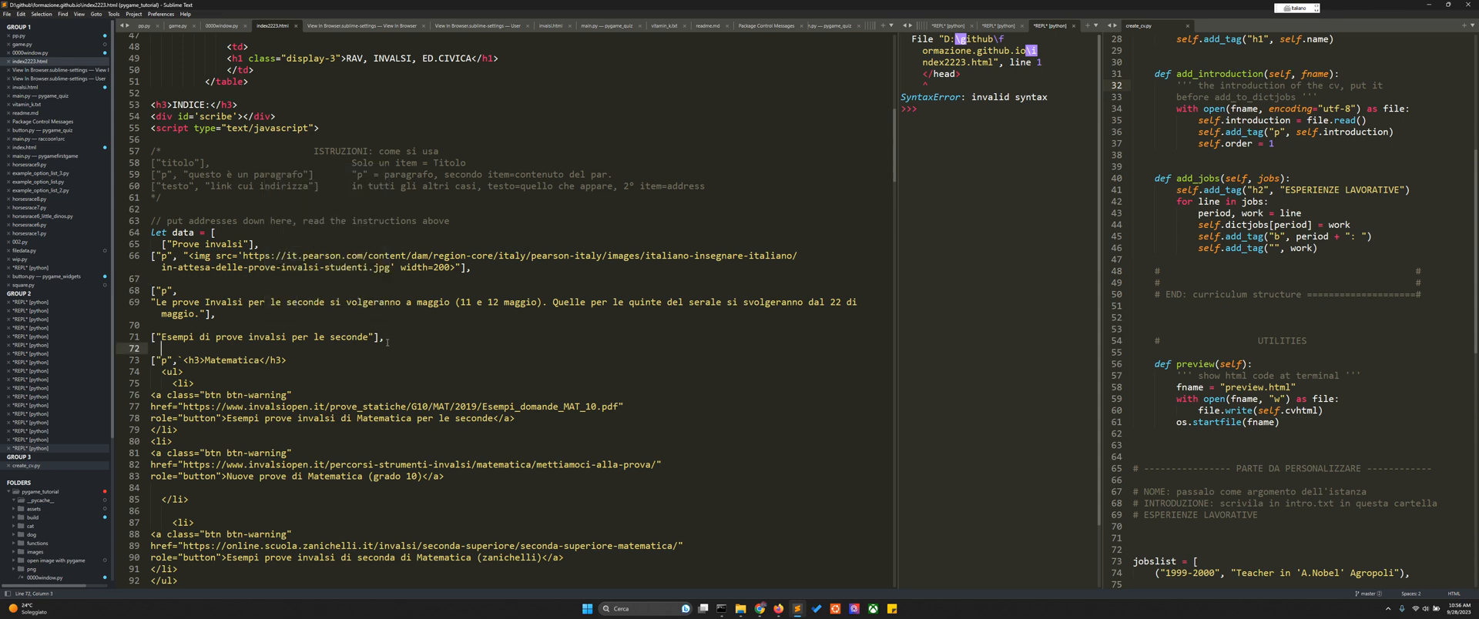
Step: Open Preferences > Package Settings > View In Browser > Settings - User
right_click(388, 347)
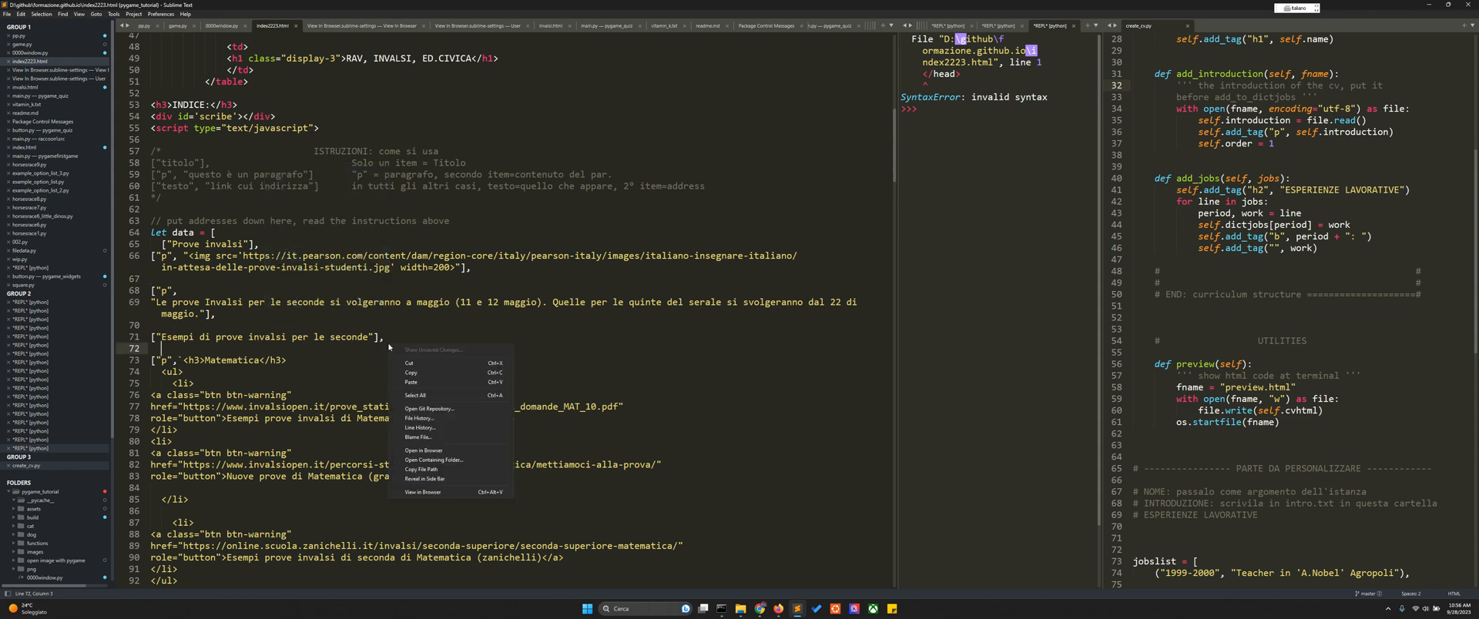
mouse_move(592, 465)
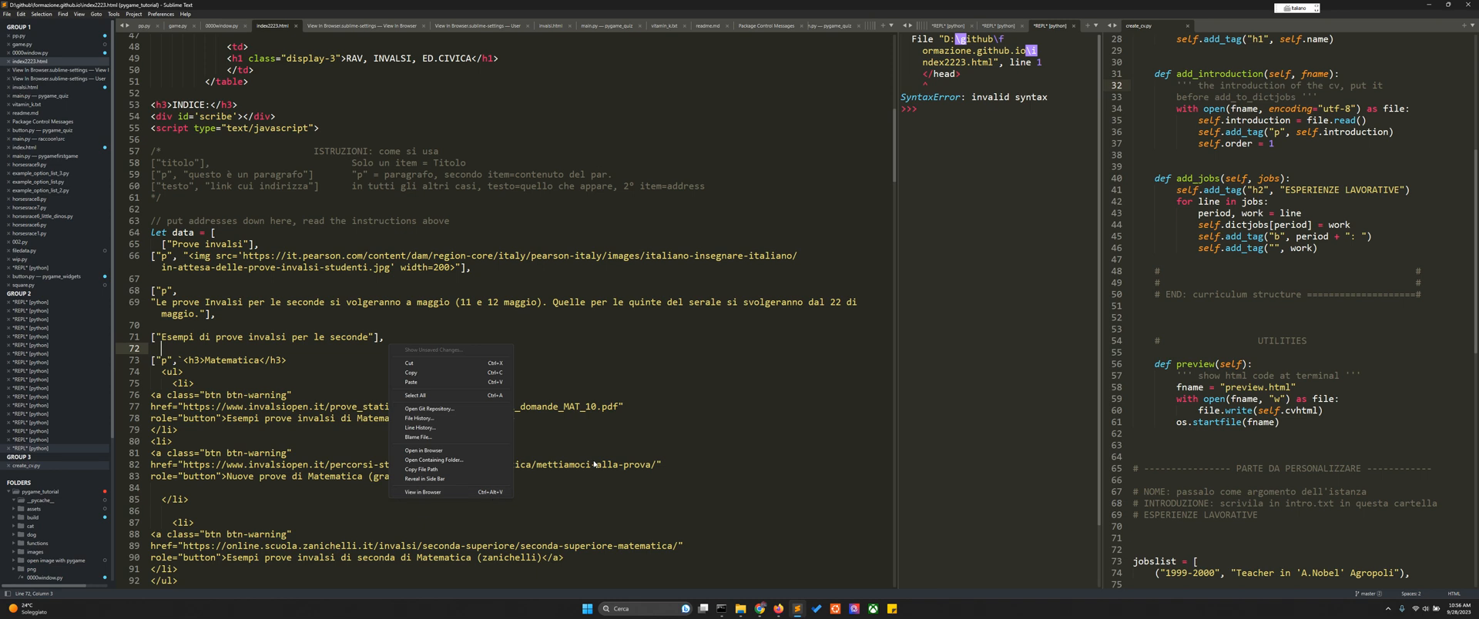
click(565, 432)
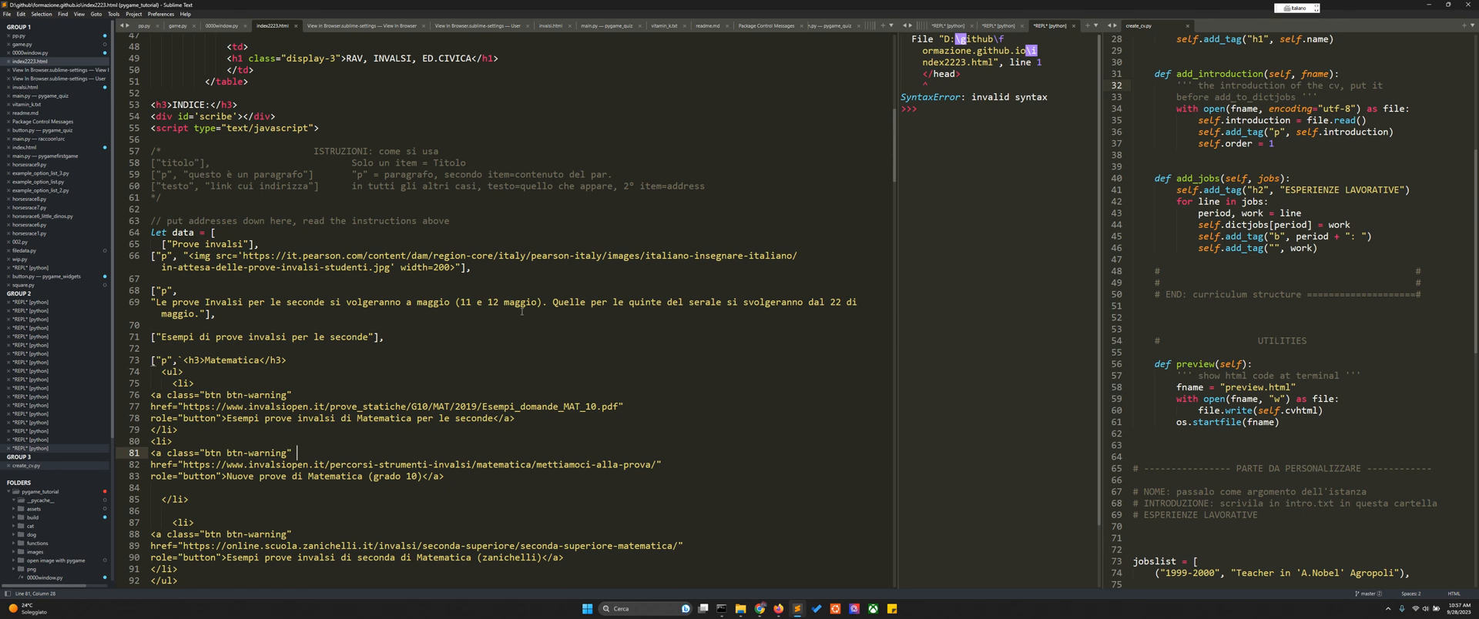
mouse_move(507, 342)
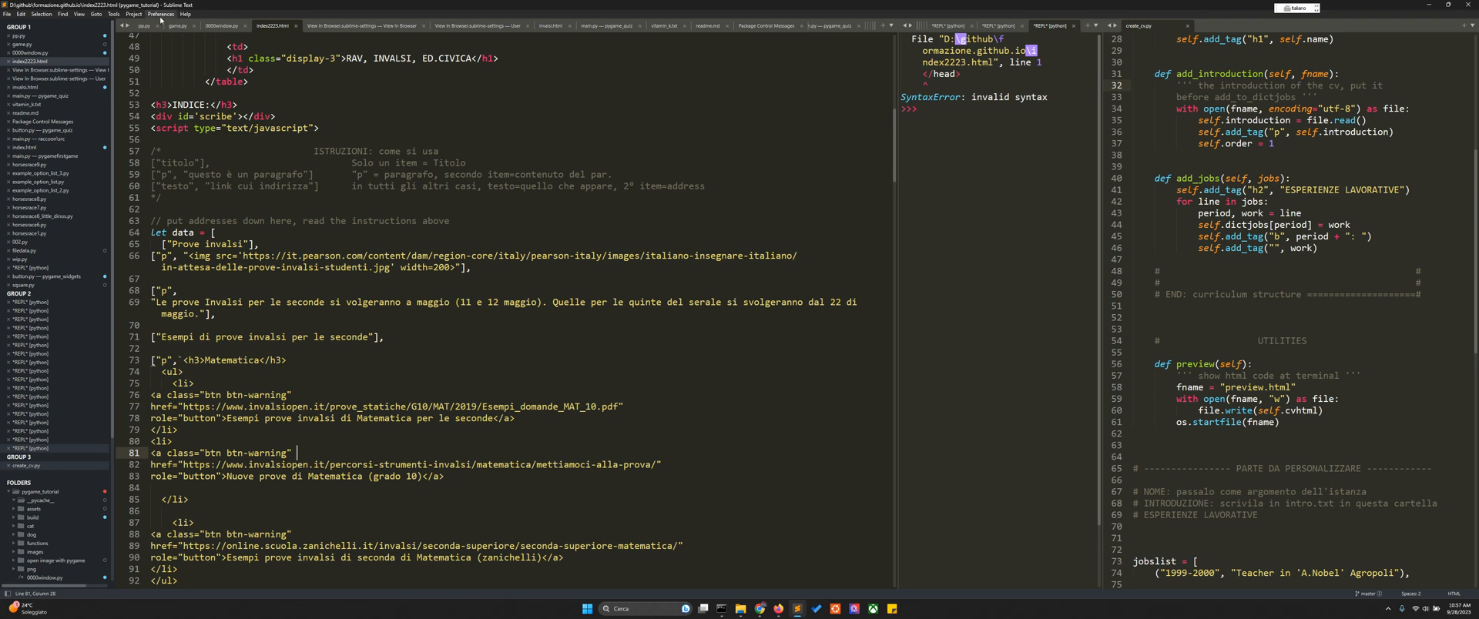
click(158, 14)
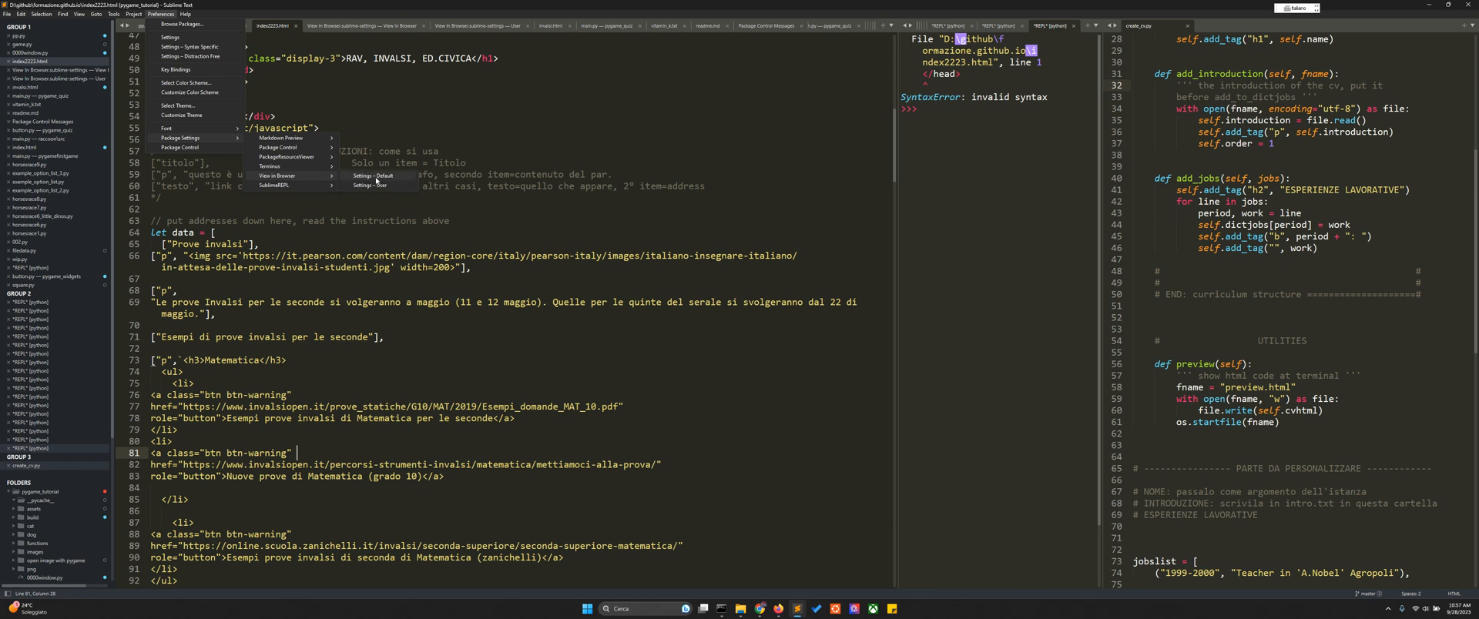
mouse_move(374, 187)
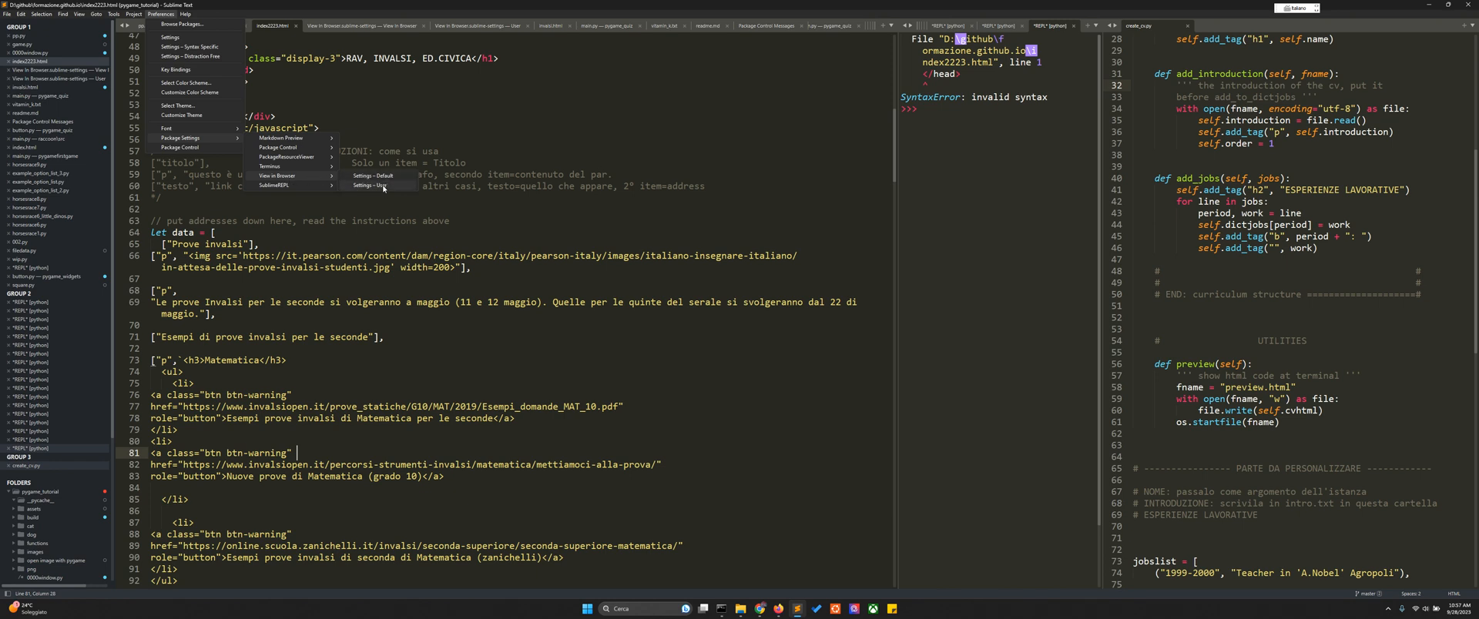
click(368, 186)
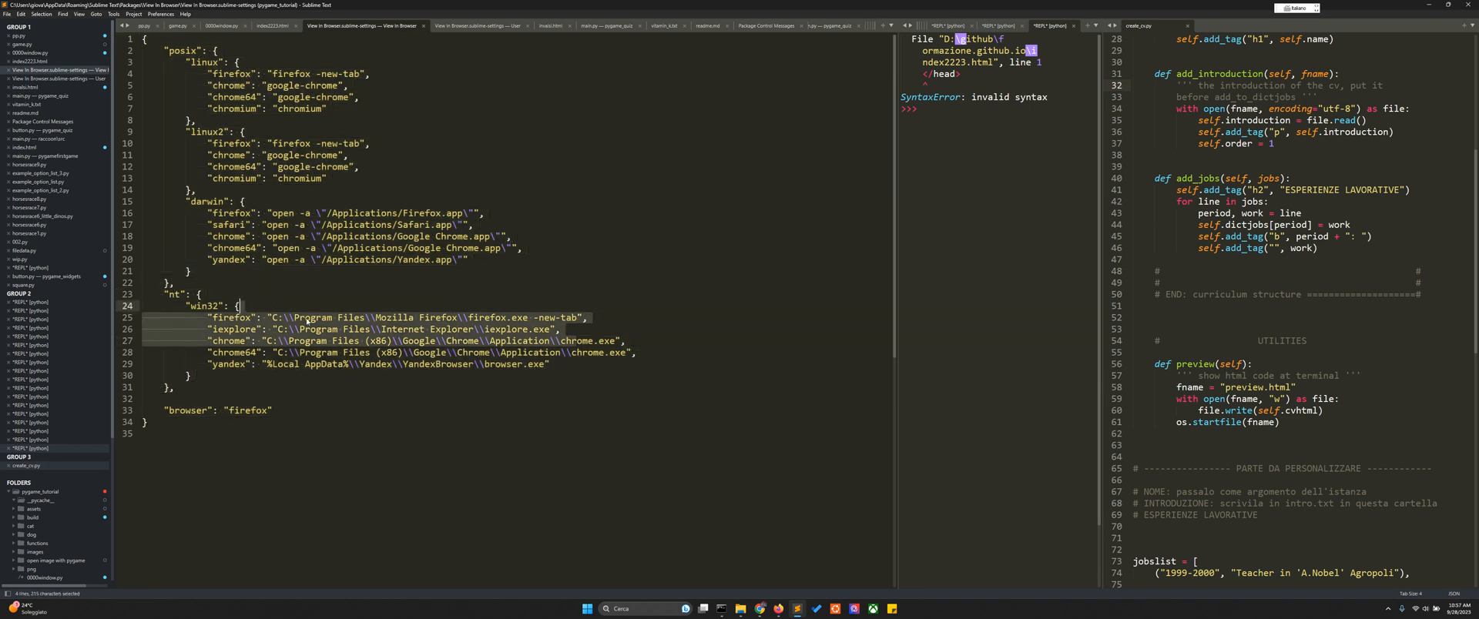
Step: Inspect the win32 chrome path C:\Program Files (x86)\Google\Chrome\Application\chrome.exe
click(351, 340)
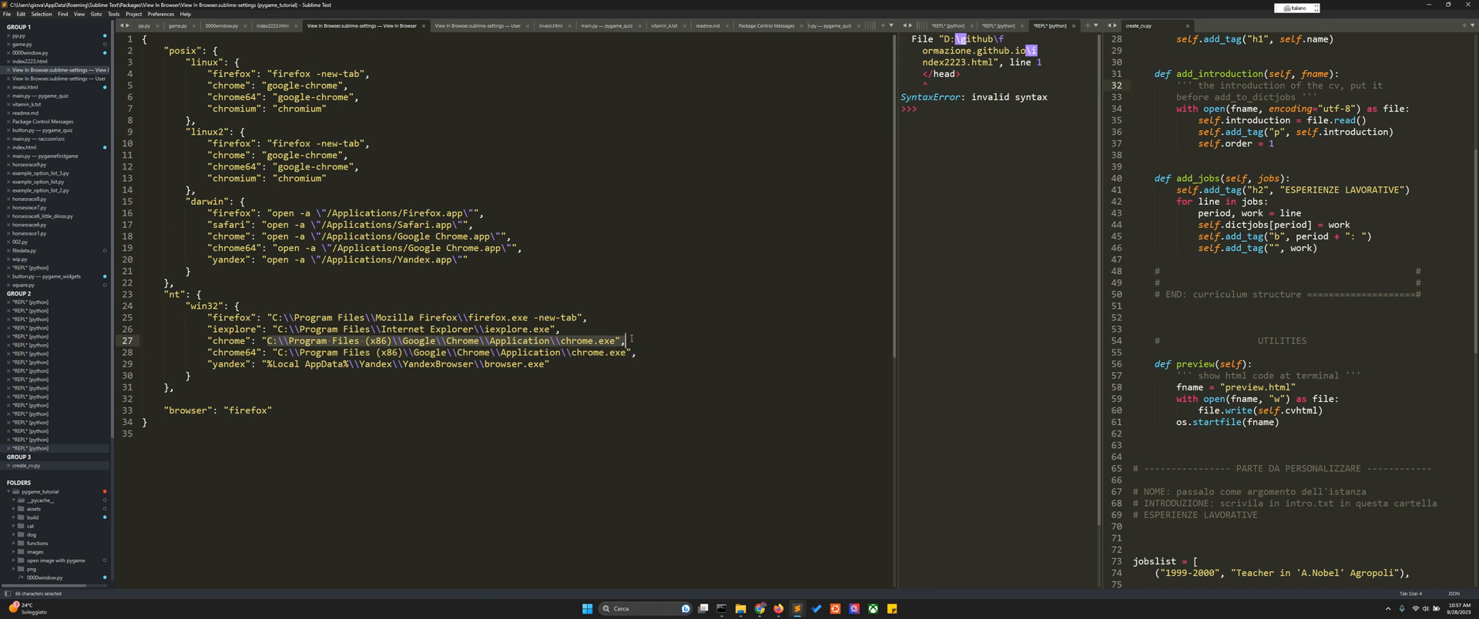
click(371, 341)
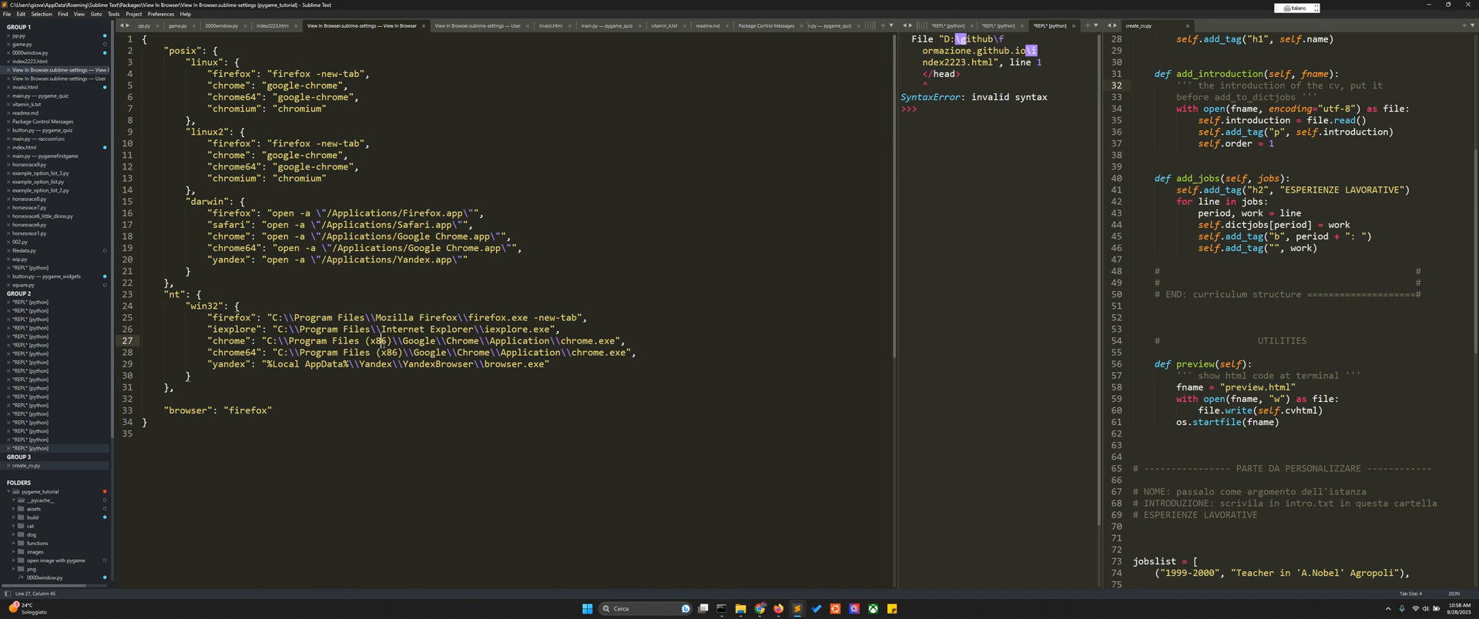
click(702, 608)
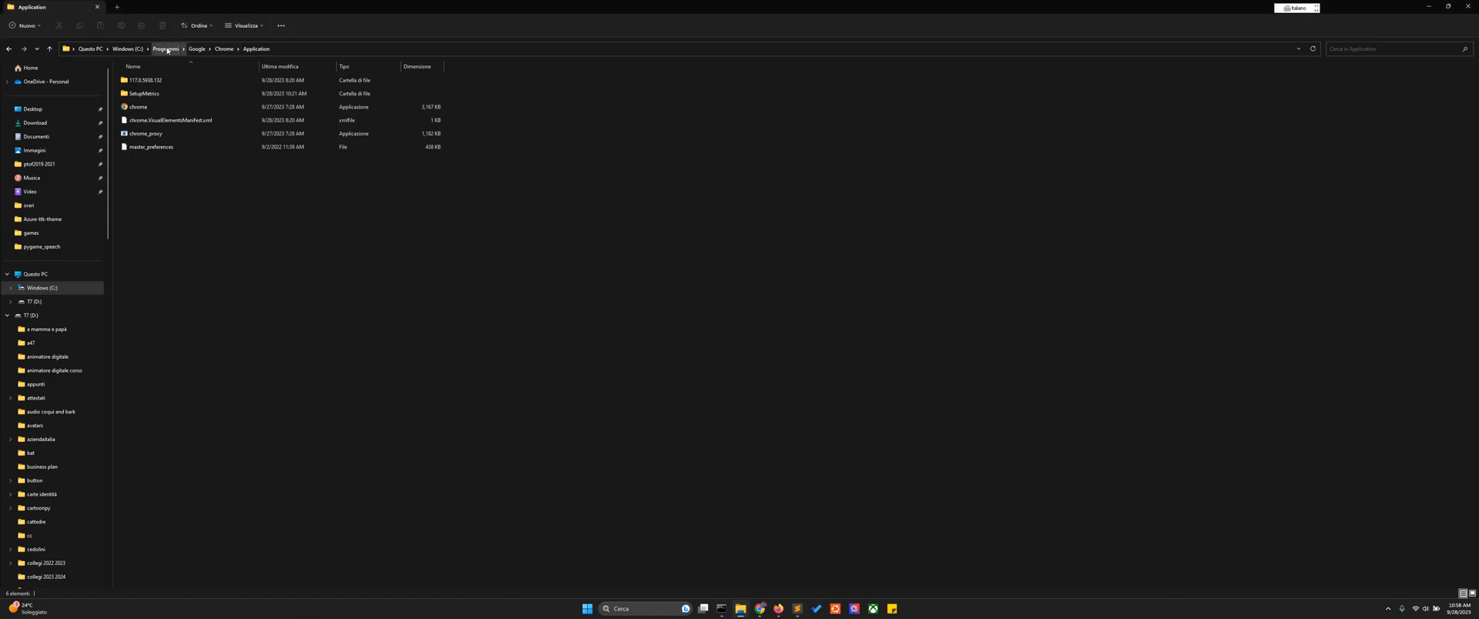
Step: Go to the root of drive C: and enter the Programmi folder
click(166, 48)
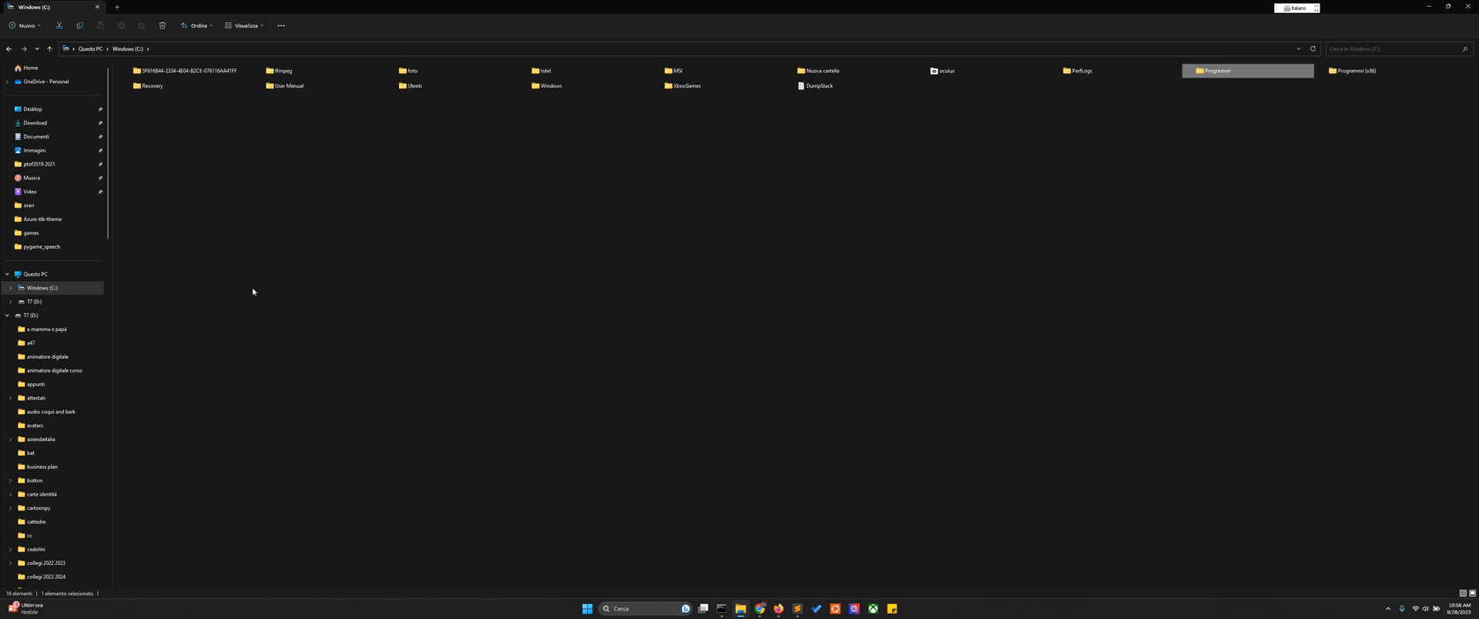
click(243, 26)
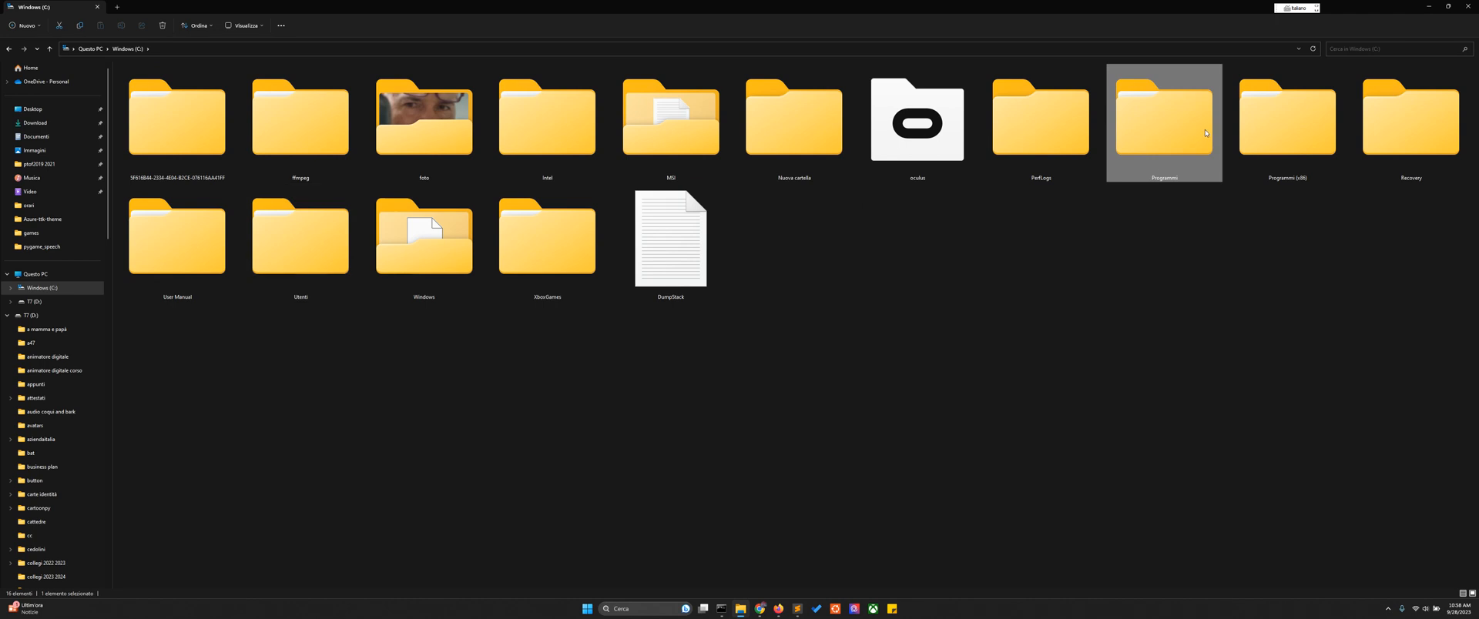
click(1285, 123)
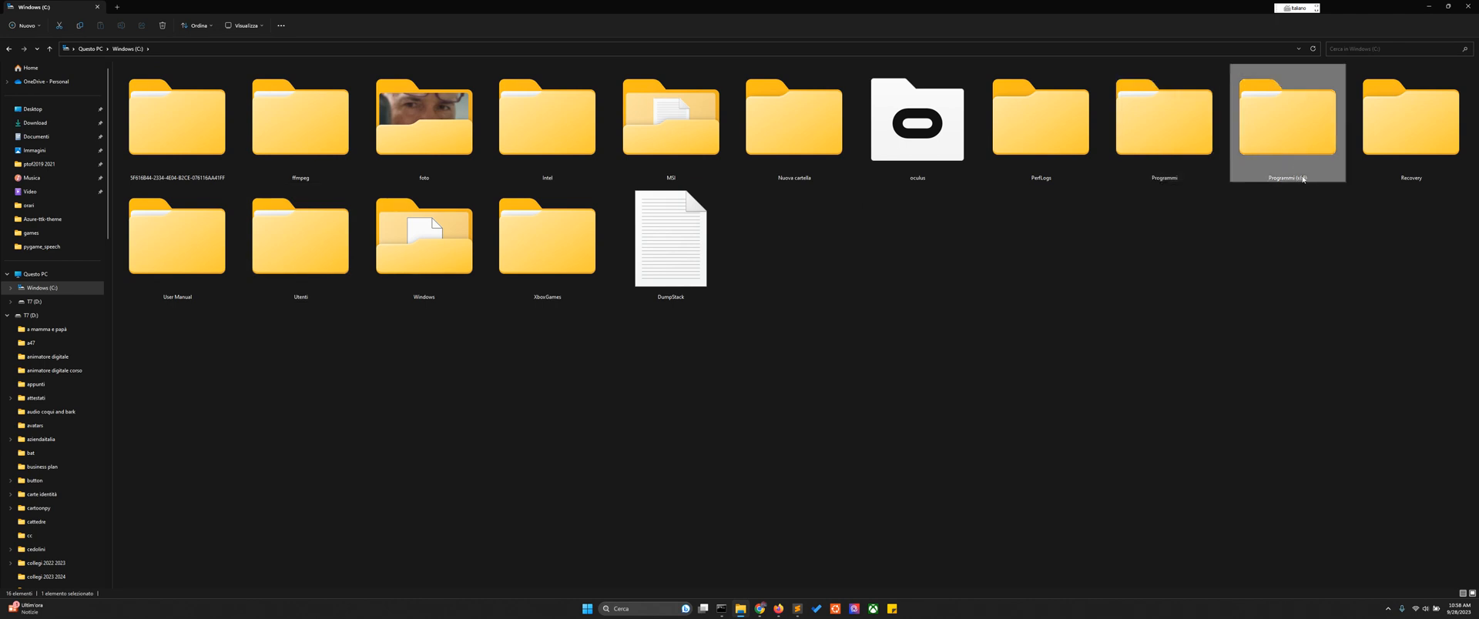
mouse_move(1285, 179)
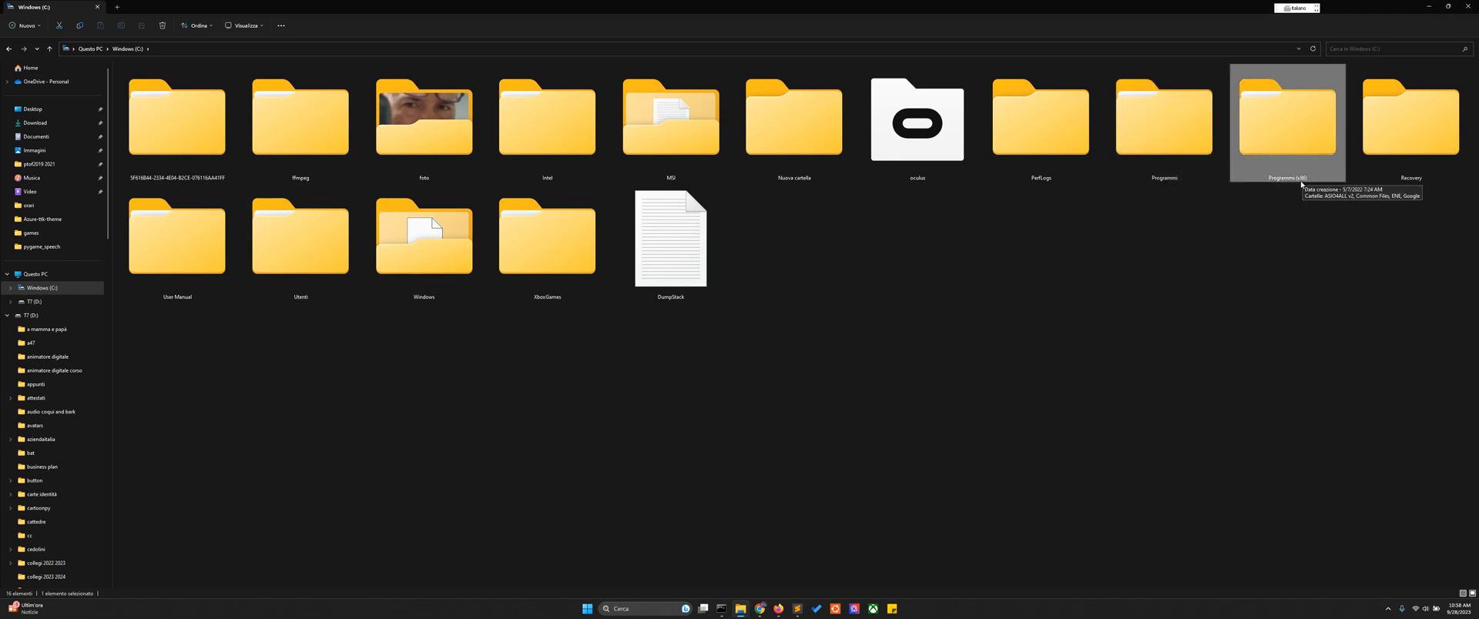
mouse_move(1292, 134)
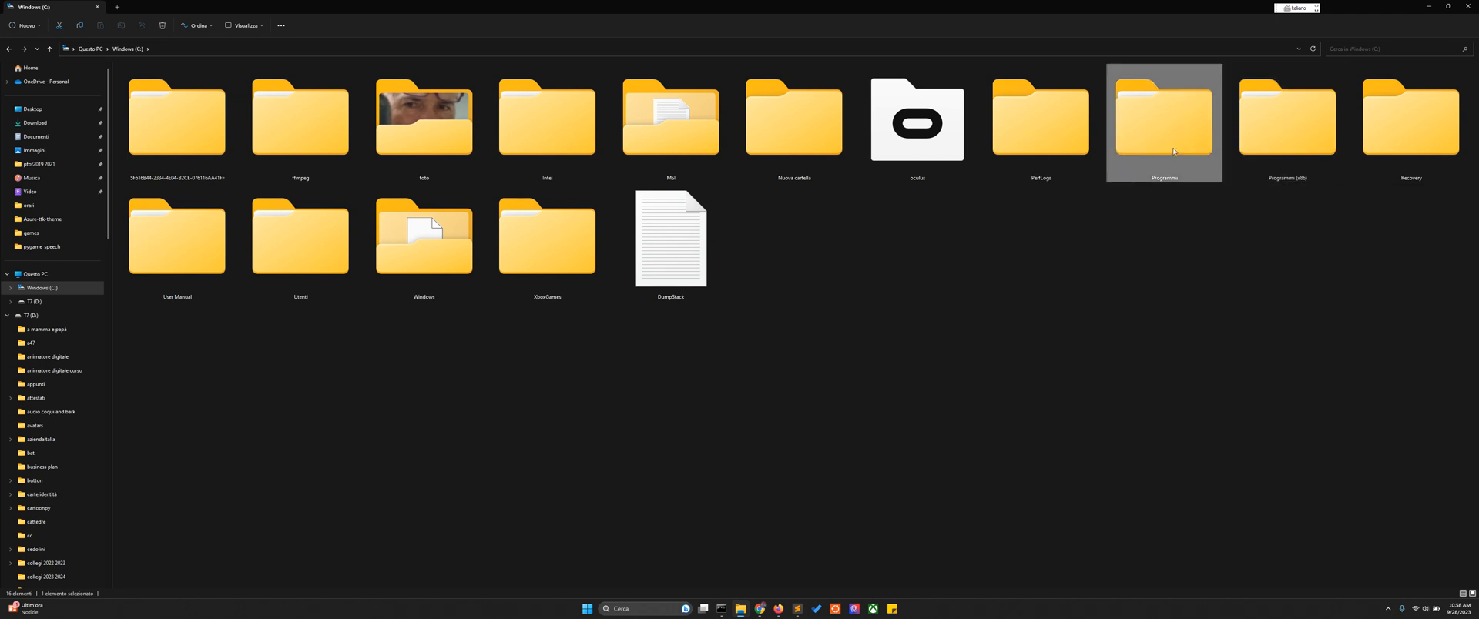
double_click(1163, 117)
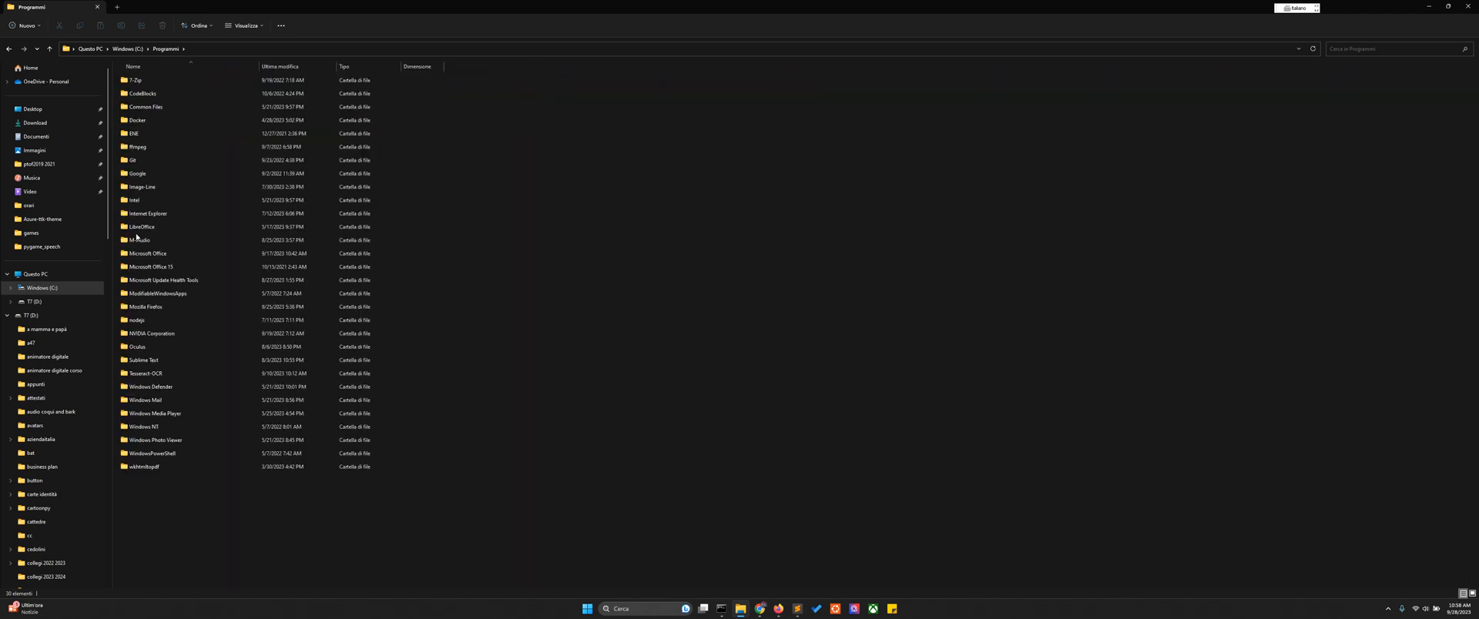
mouse_move(148, 254)
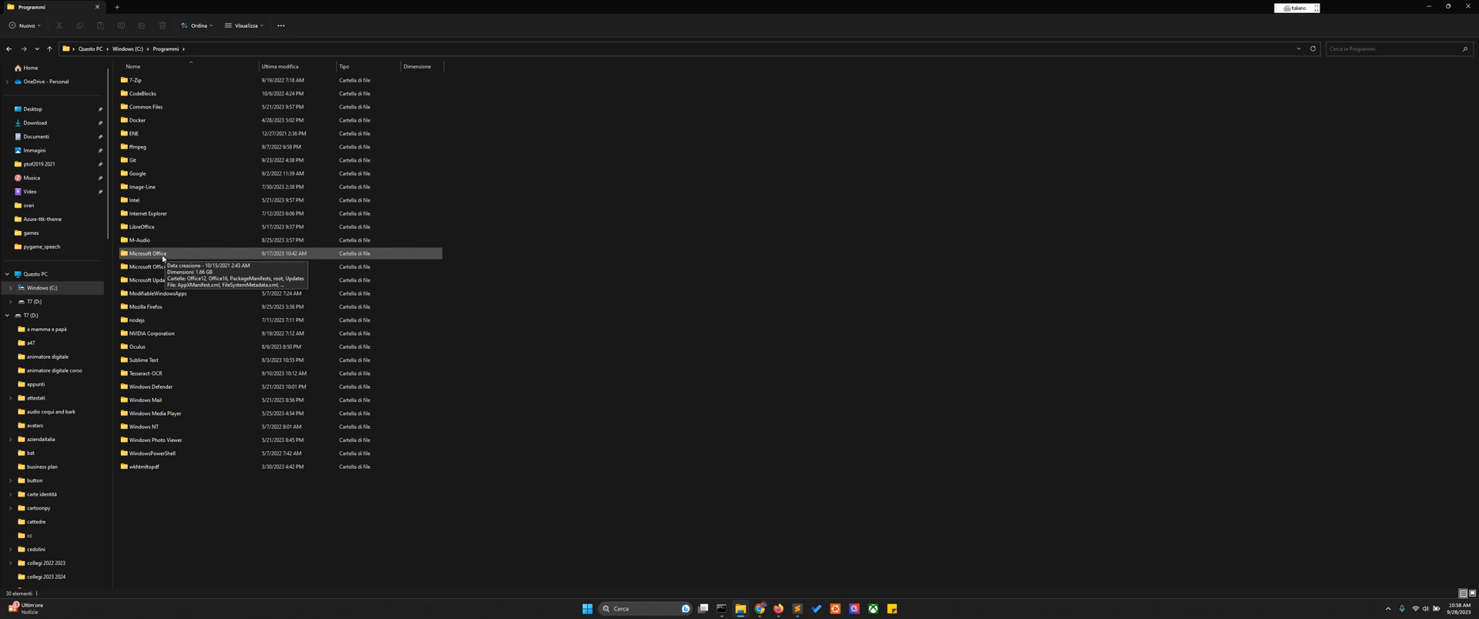
Step: Navigate Google > Chrome > Application to confirm chrome.exe lives under Programmi, not (x86)
click(146, 266)
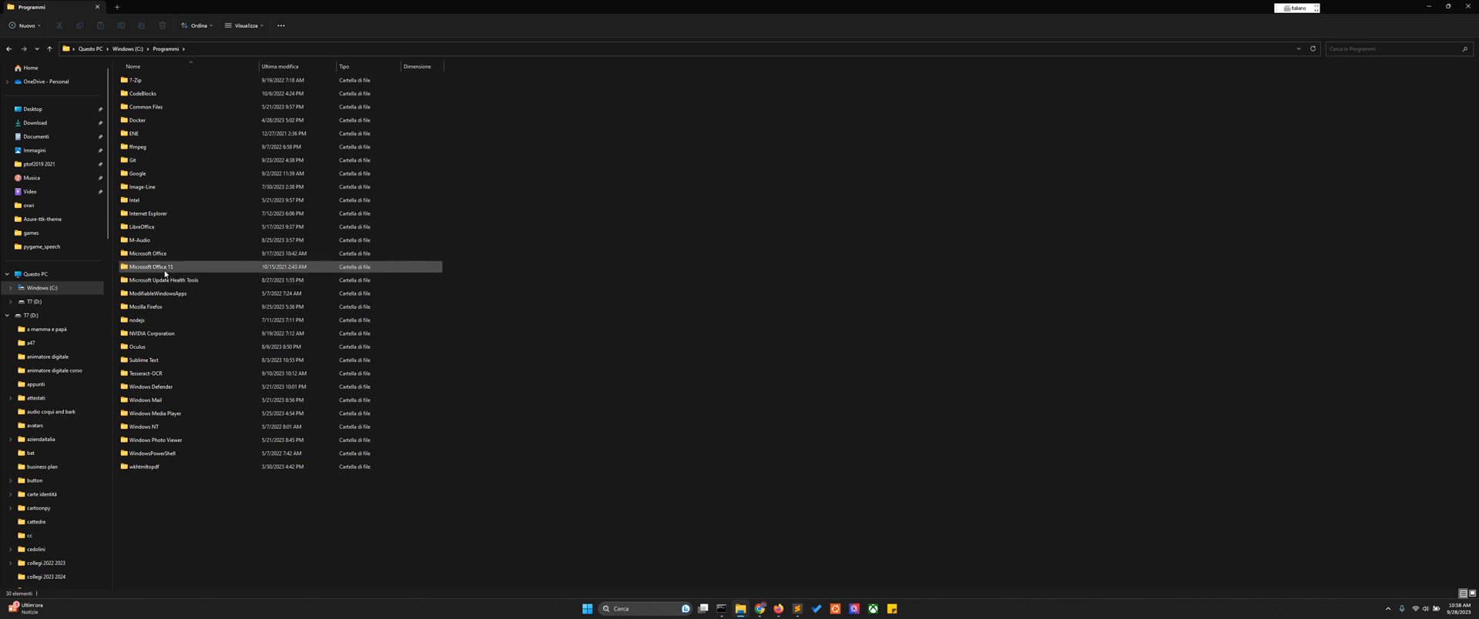
double_click(137, 175)
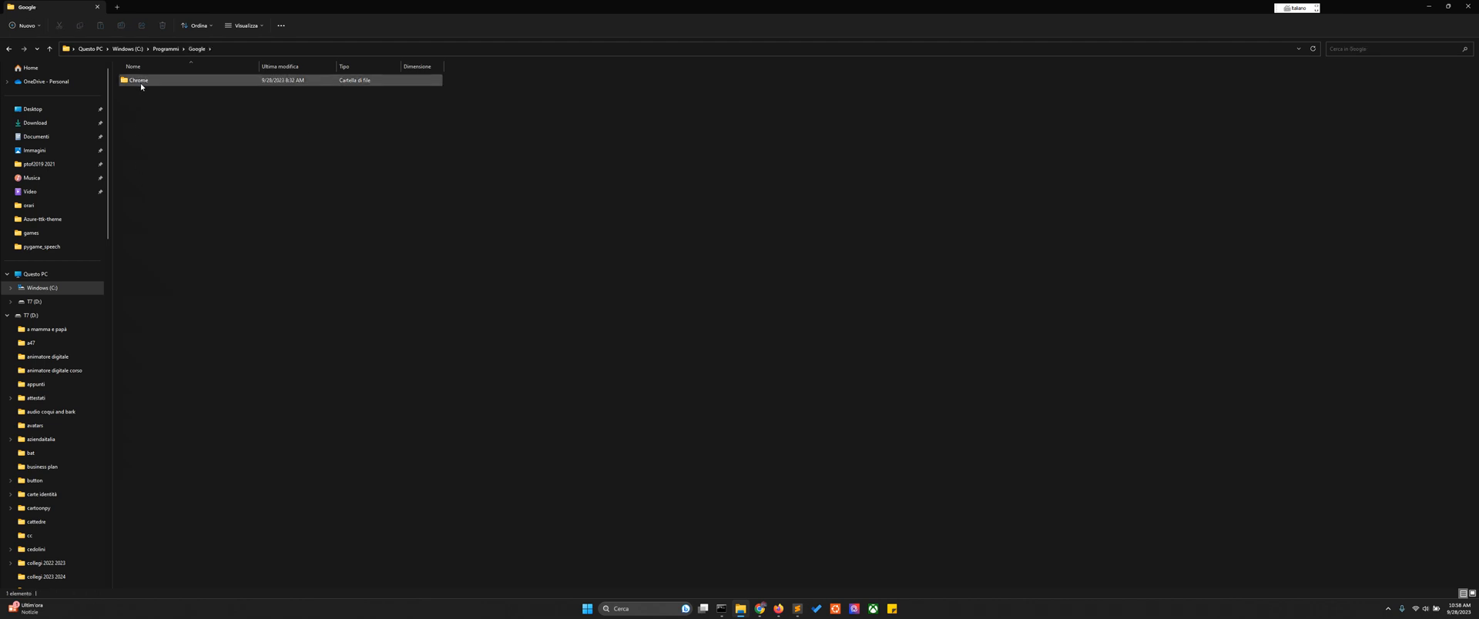
double_click(138, 80)
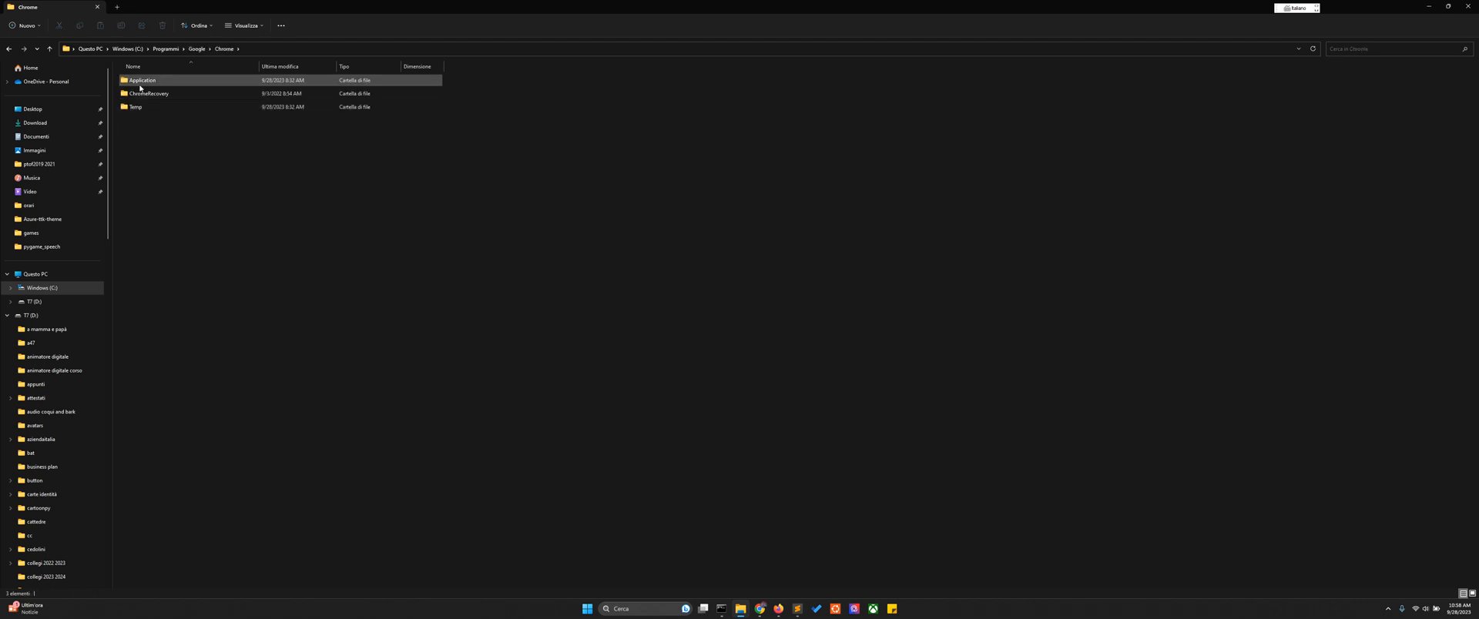
double_click(140, 79)
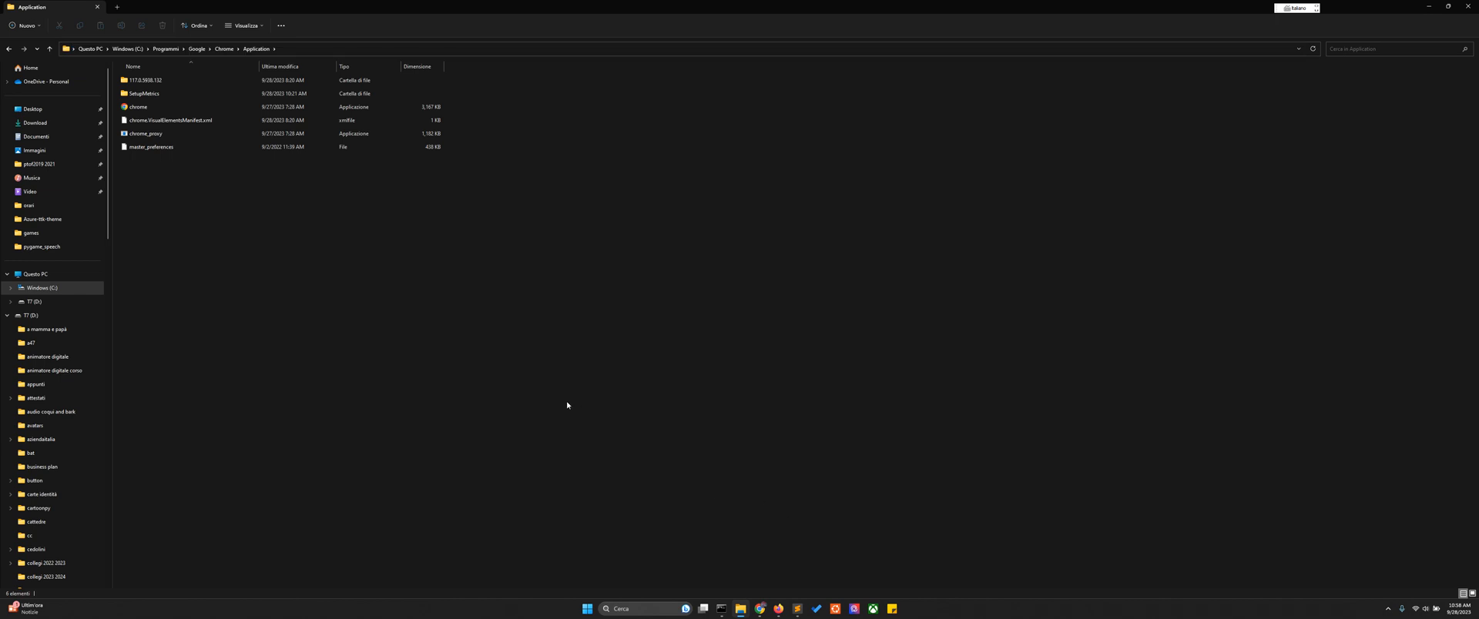
click(719, 609)
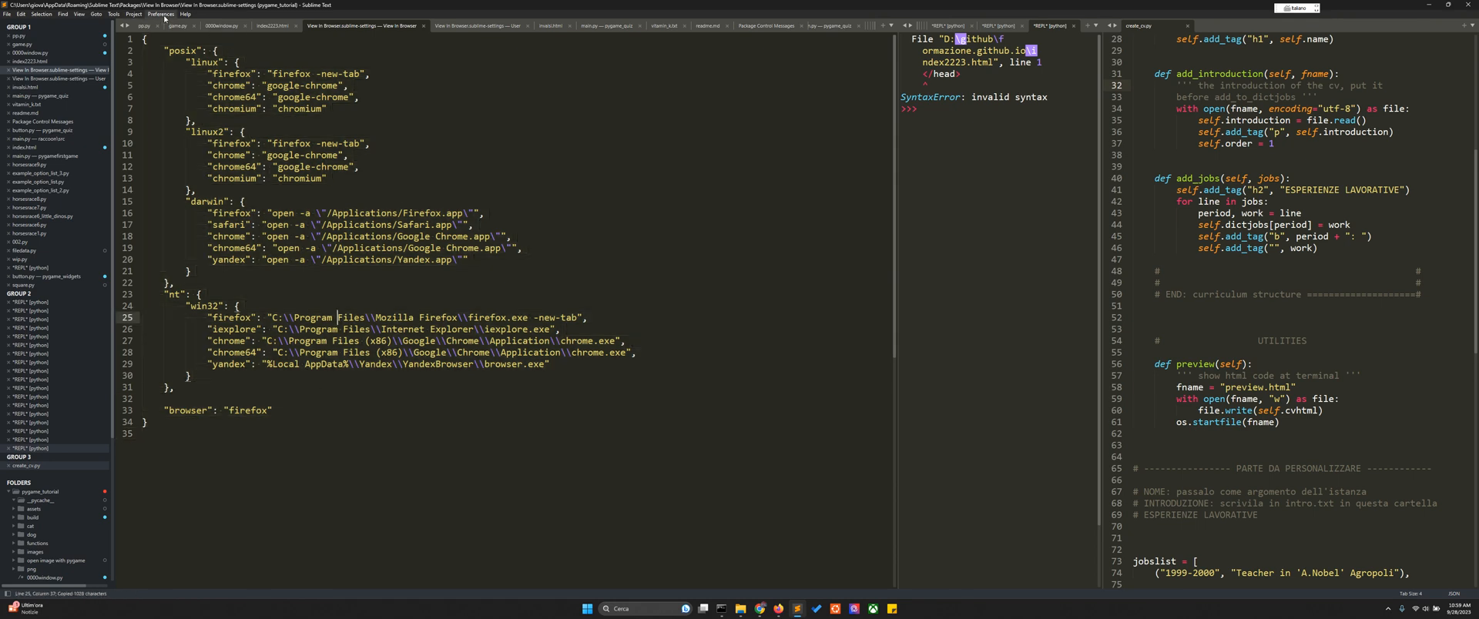
Step: Reopen the View In Browser user settings and revert the earlier browser and path edits
click(160, 14)
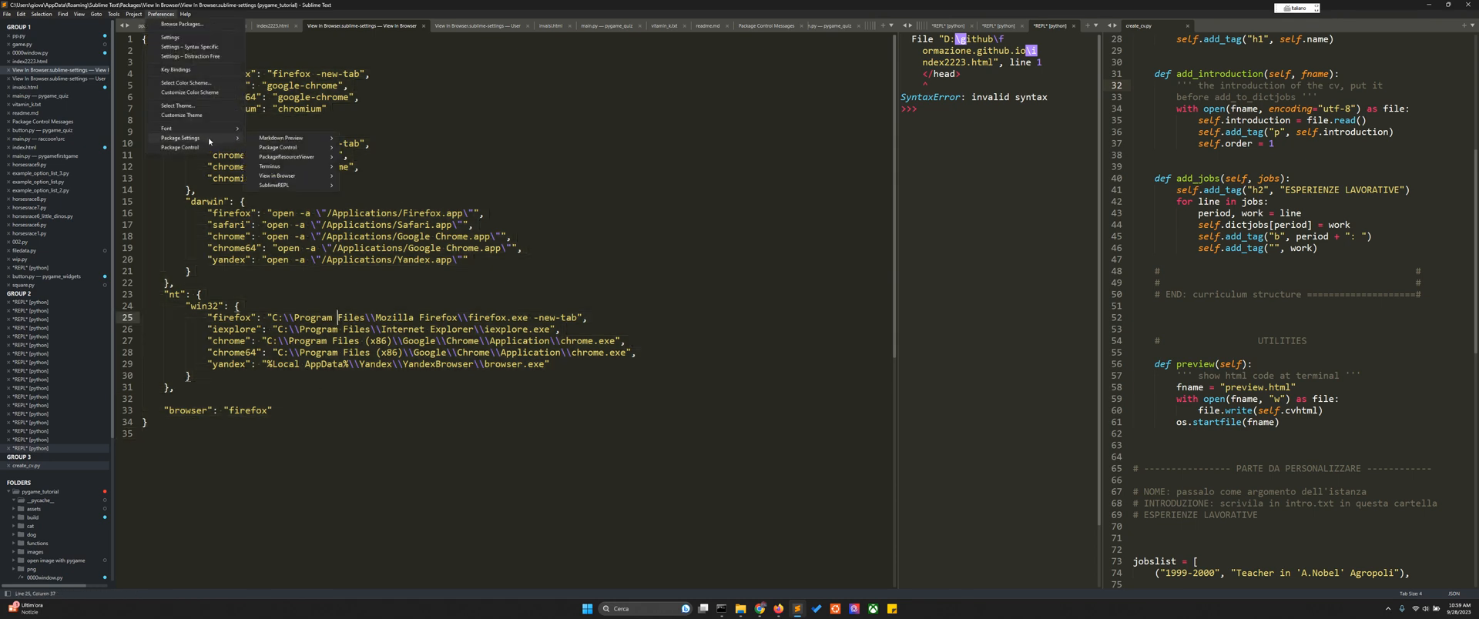
mouse_move(276, 175)
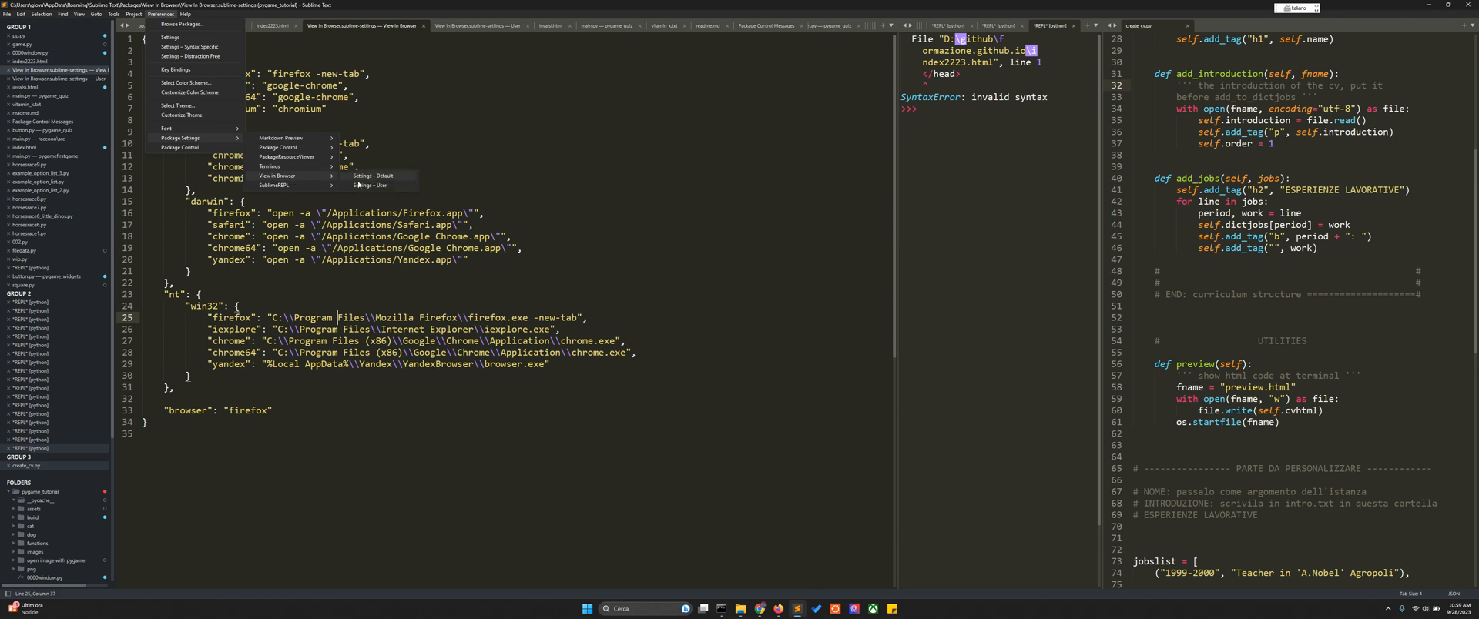
mouse_move(380, 184)
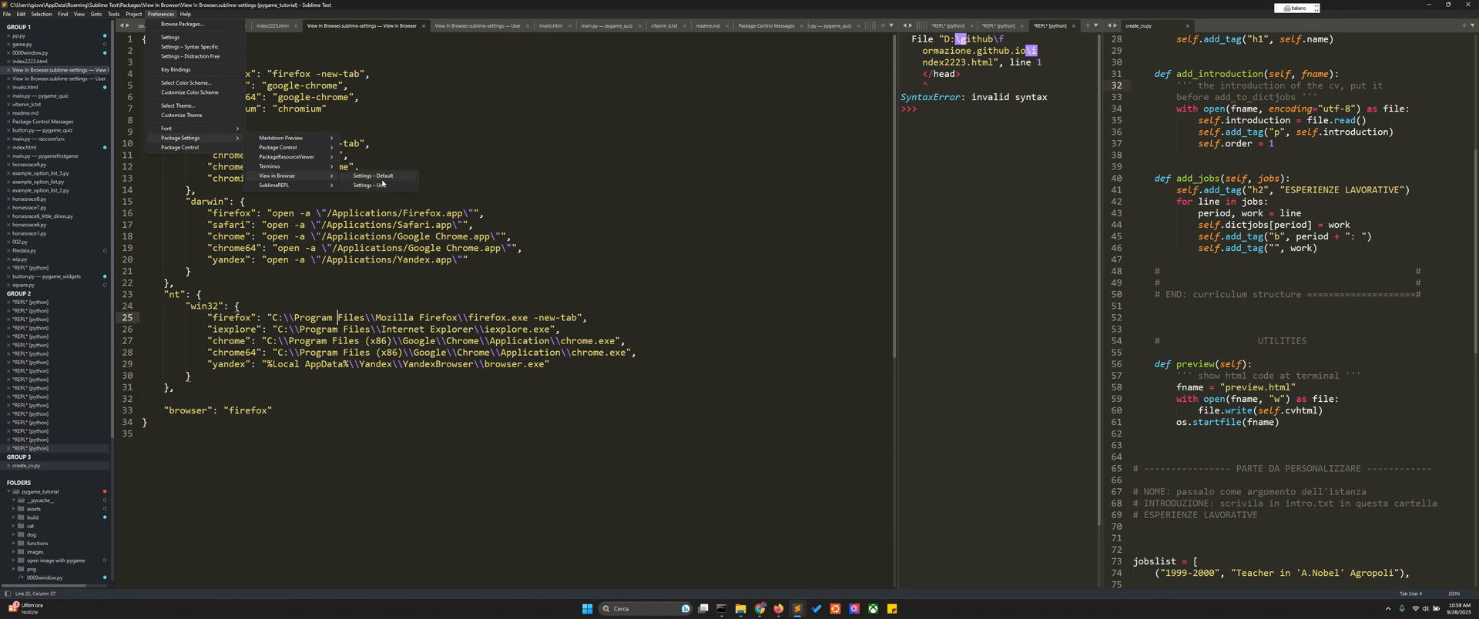
mouse_move(372, 184)
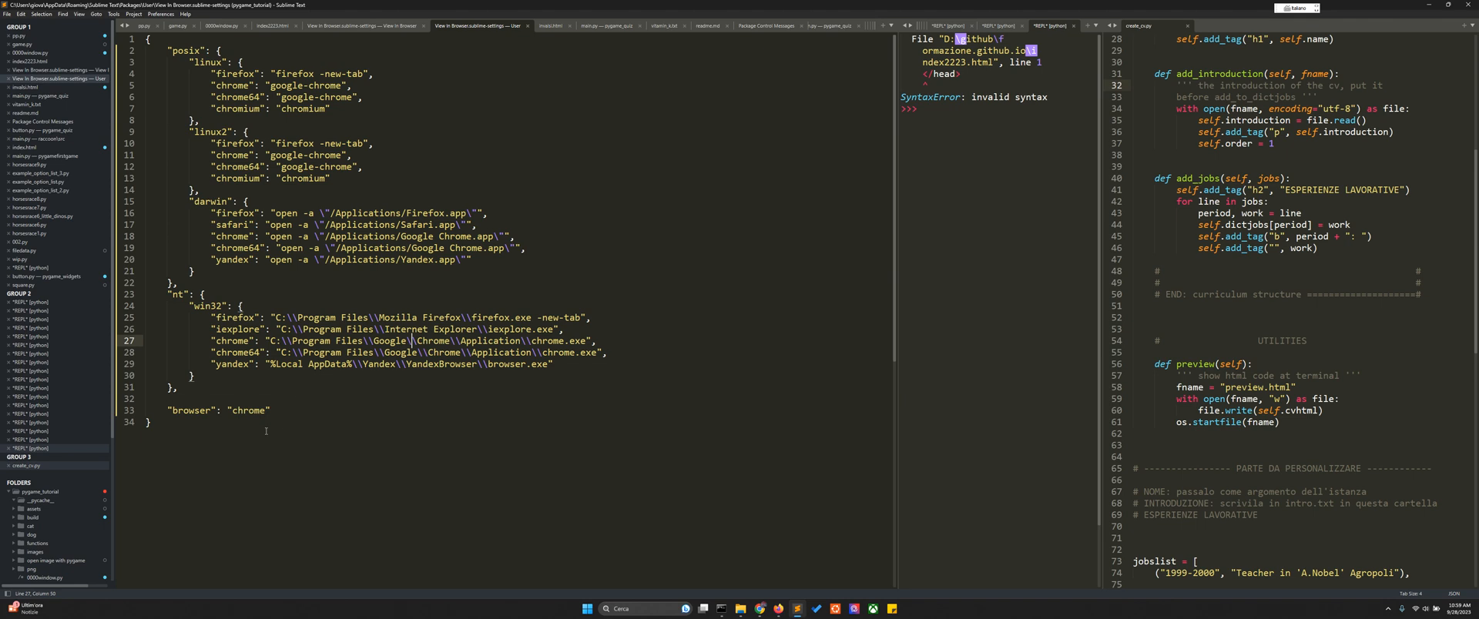
key(ctrl+a)
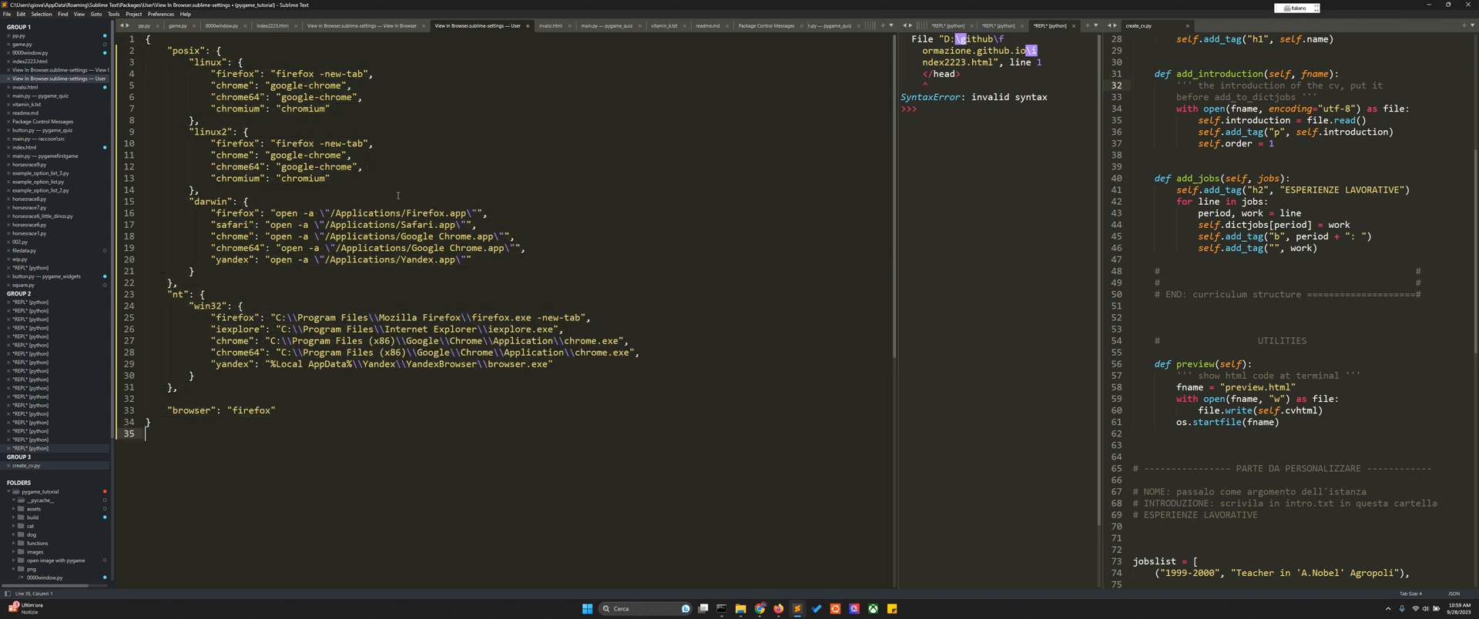
key(ctrl+a)
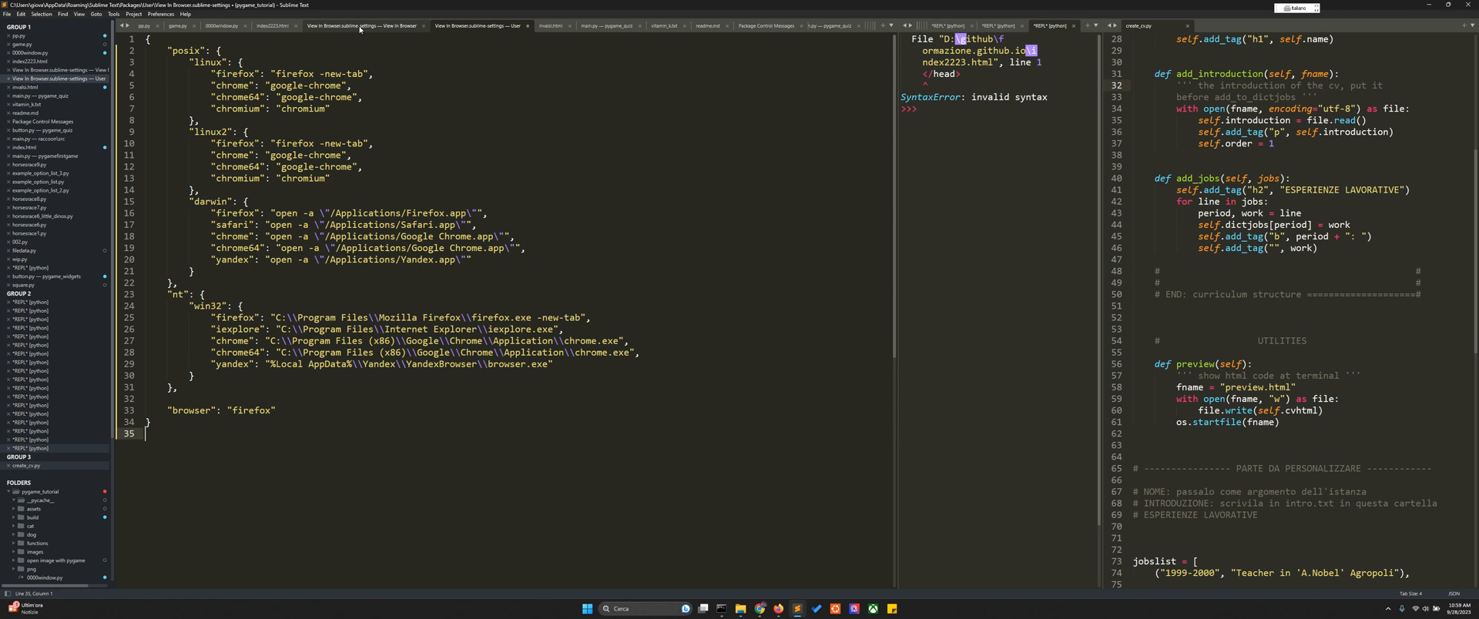
mouse_move(359, 26)
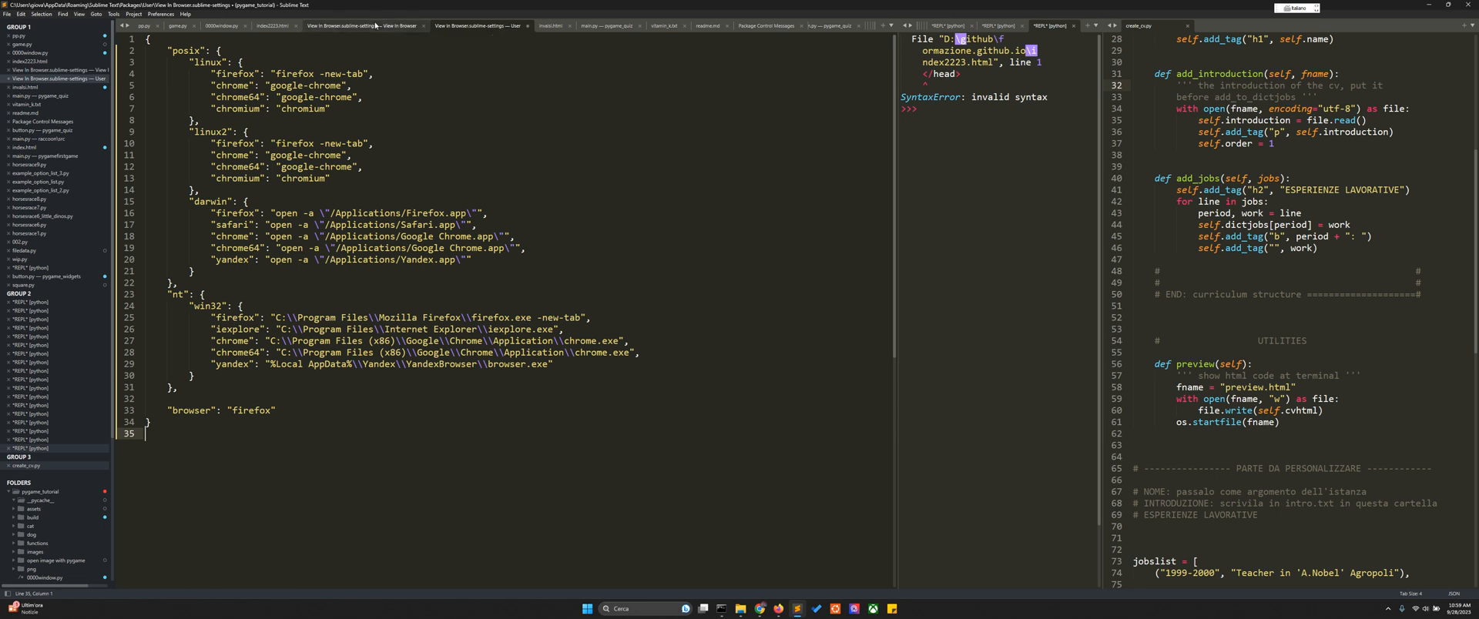
mouse_move(482, 35)
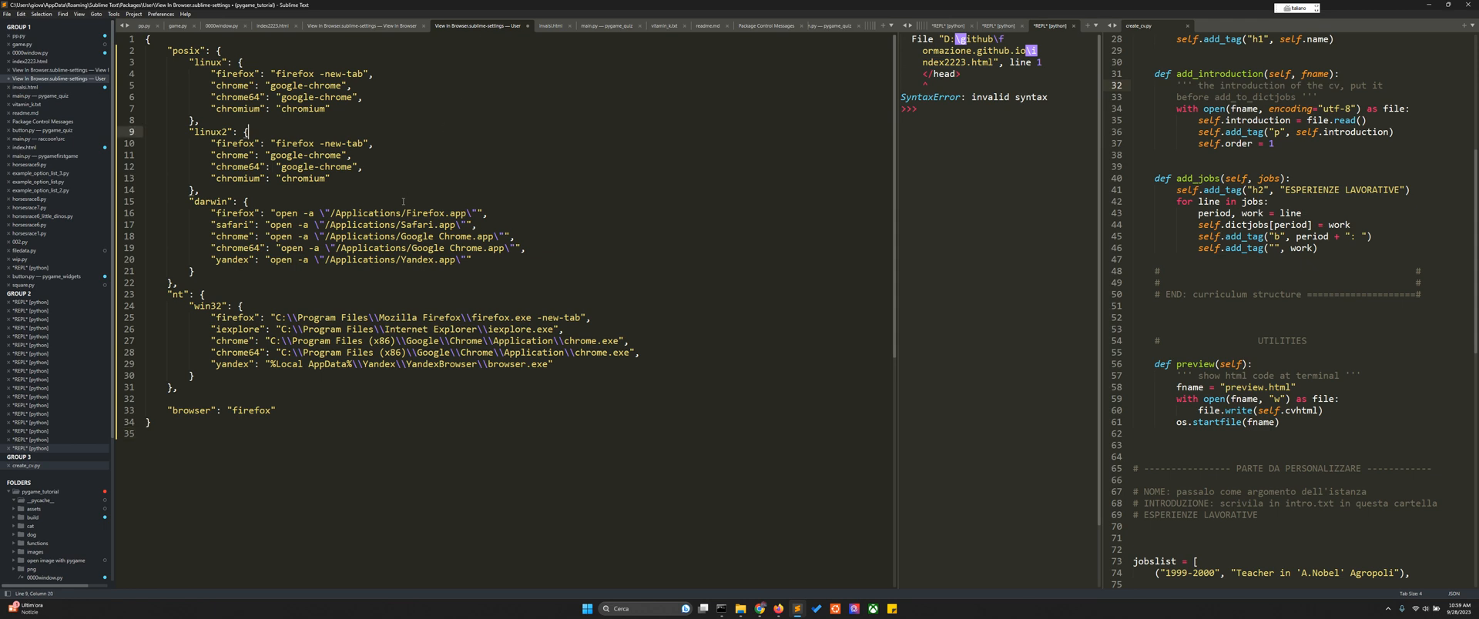
Step: Remove " (x86)" from the chrome and chrome64 paths and set "browser" to chrome
click(378, 340)
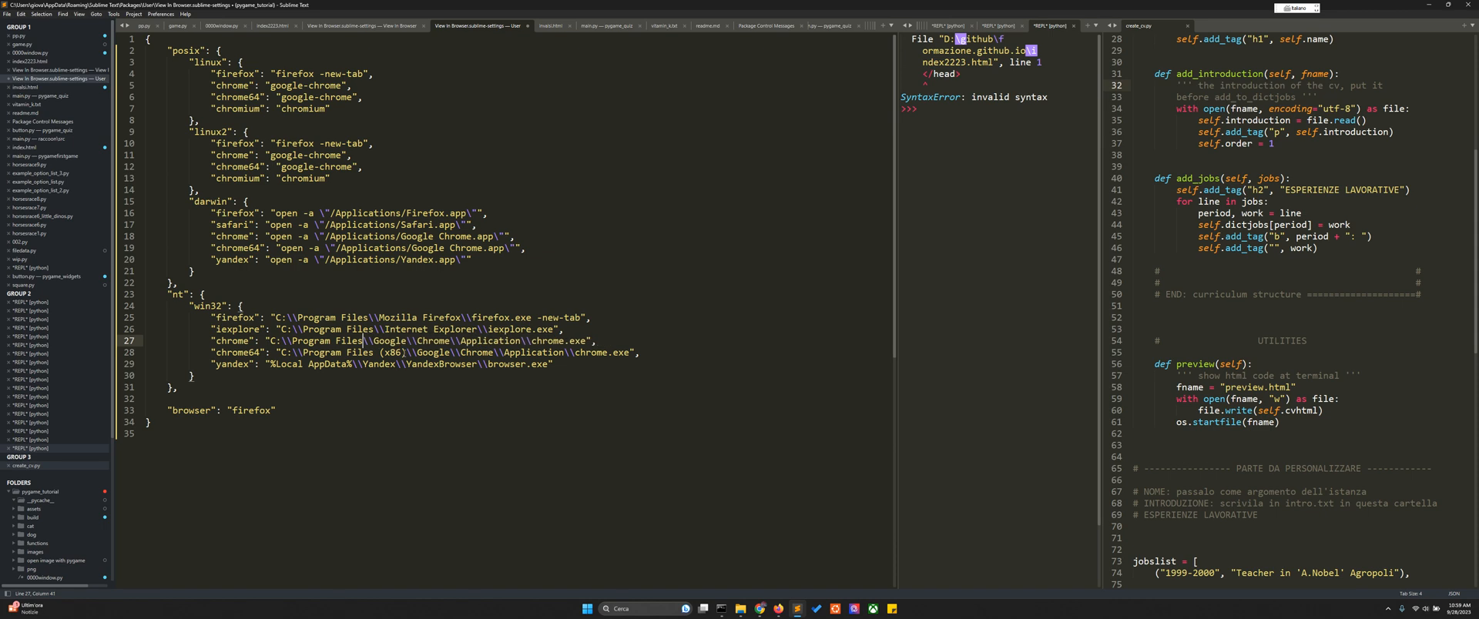
click(373, 353)
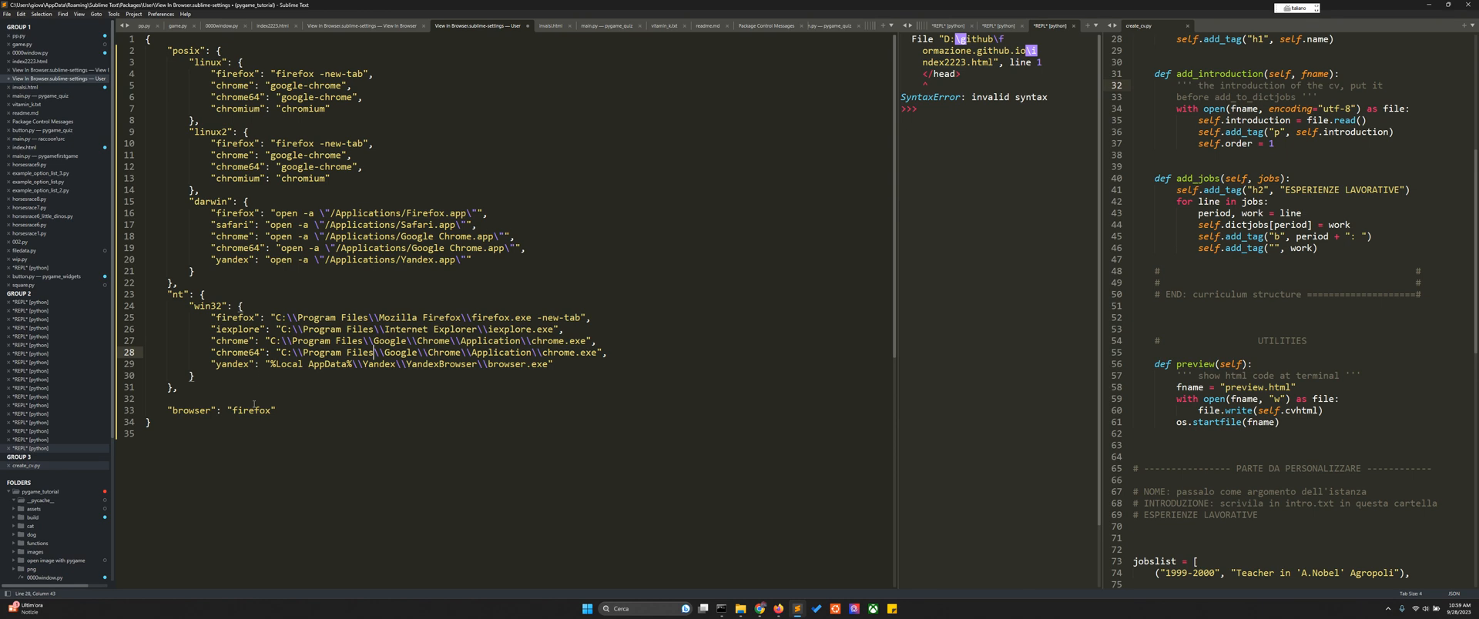
double_click(249, 410)
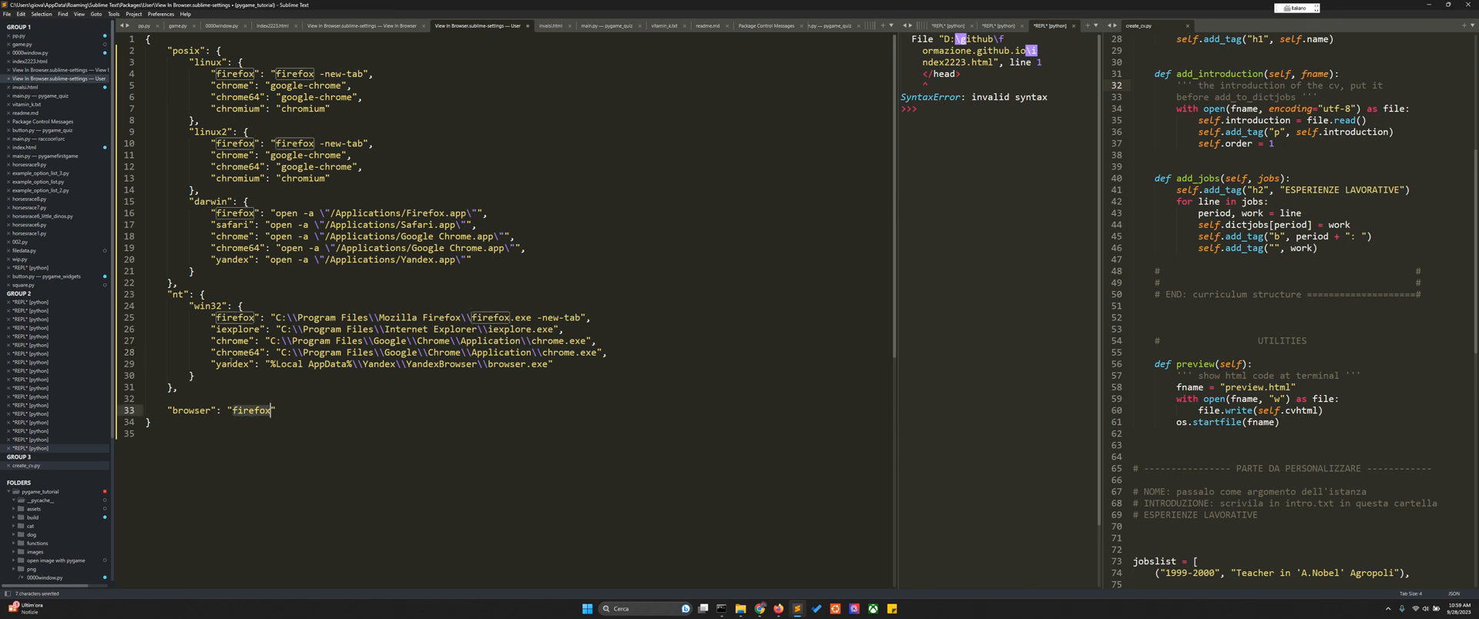
text(cho)
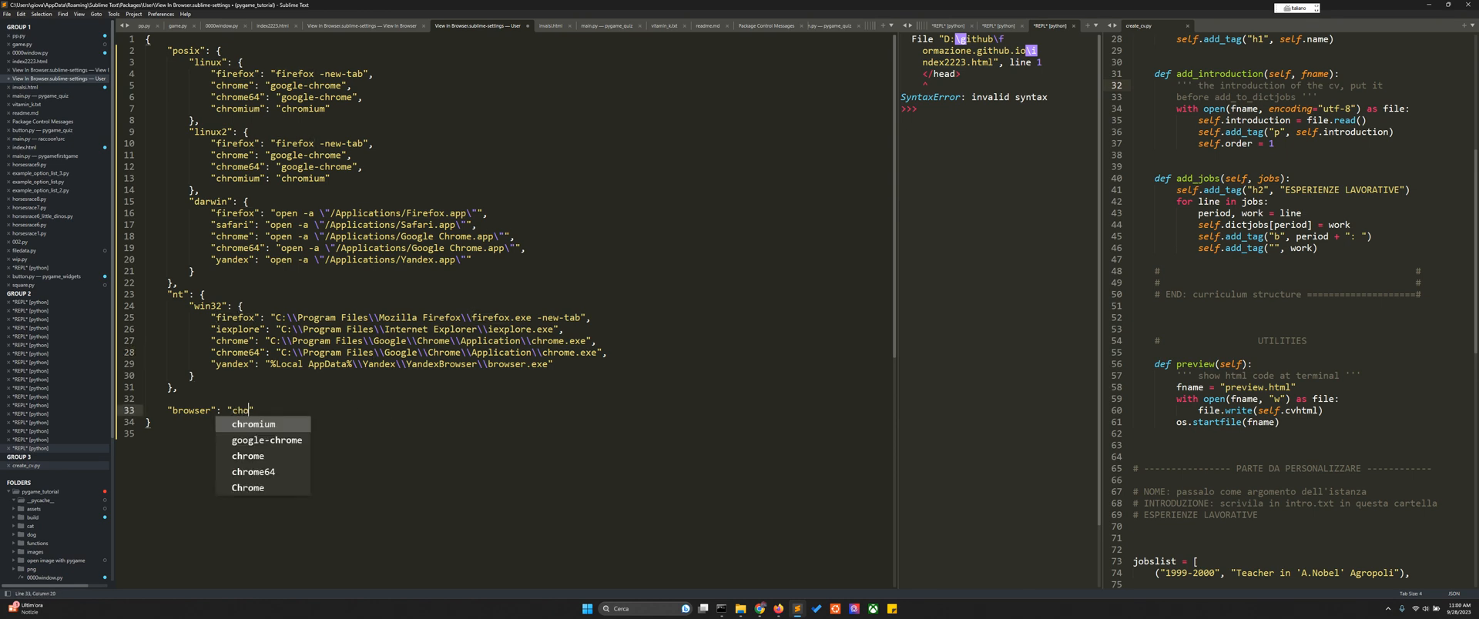
text(rome)
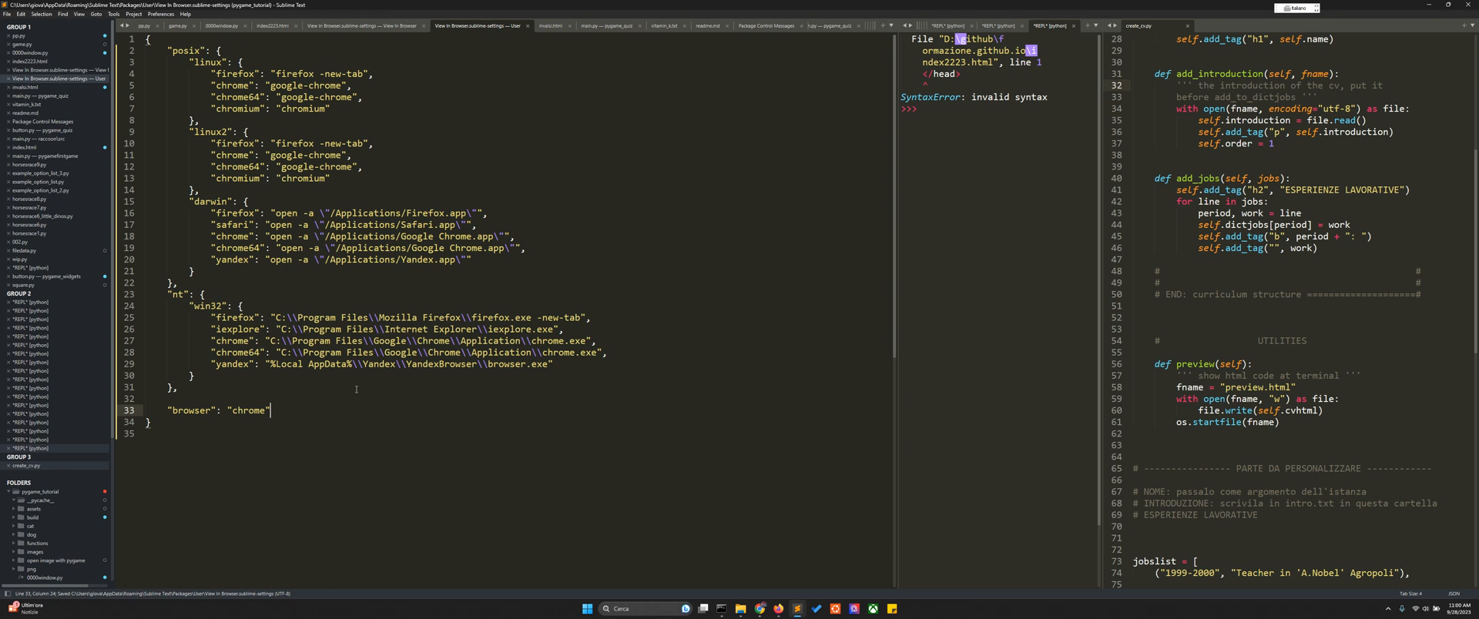
click(276, 27)
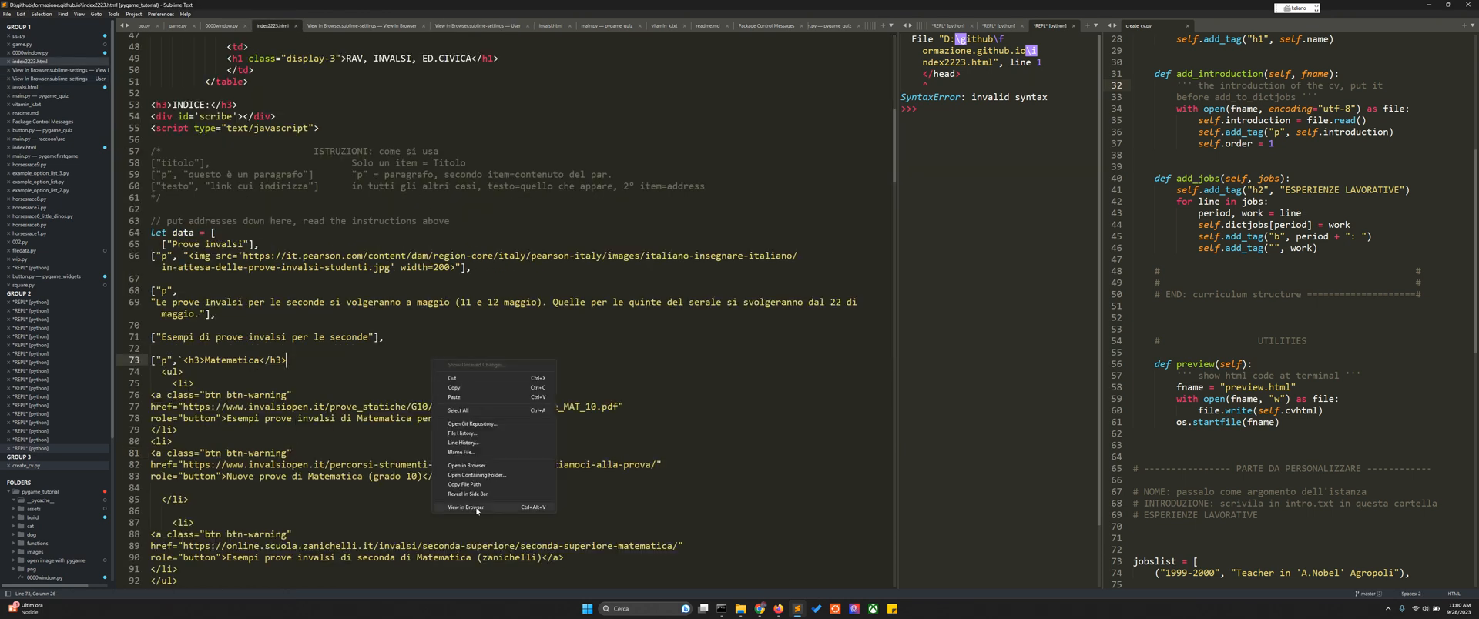
click(464, 506)
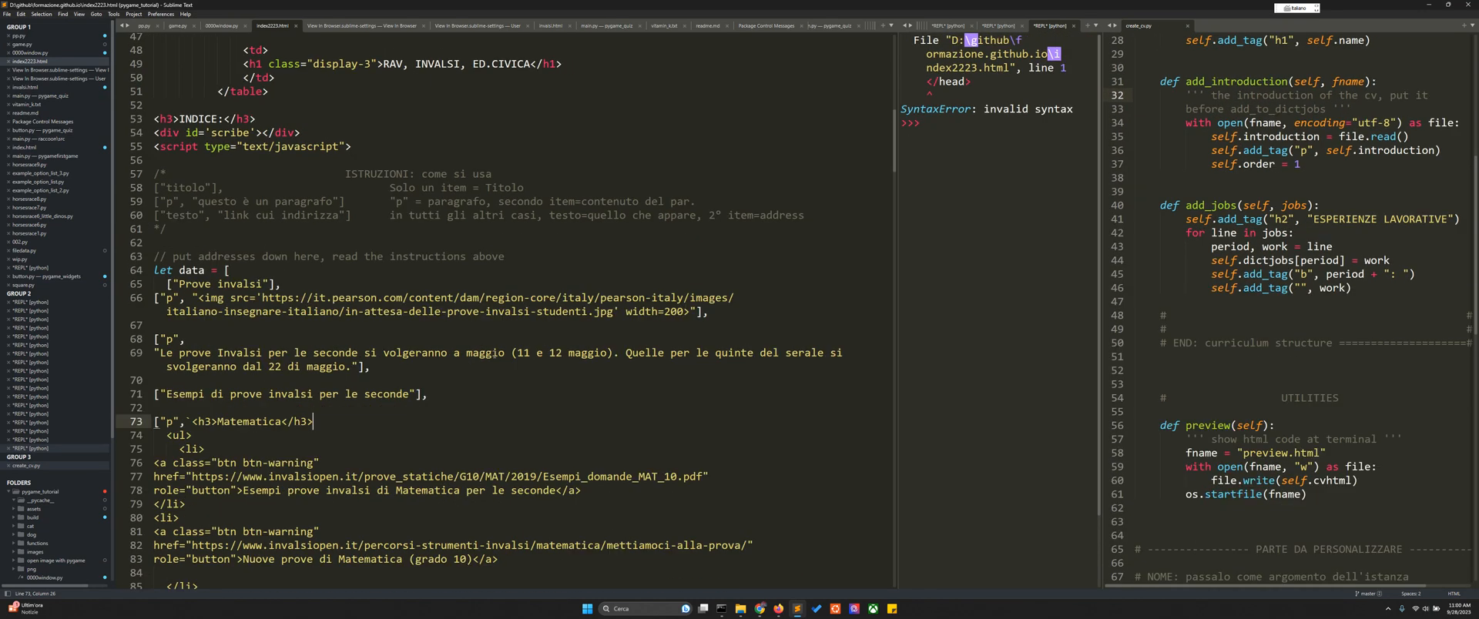
scroll(down, 3)
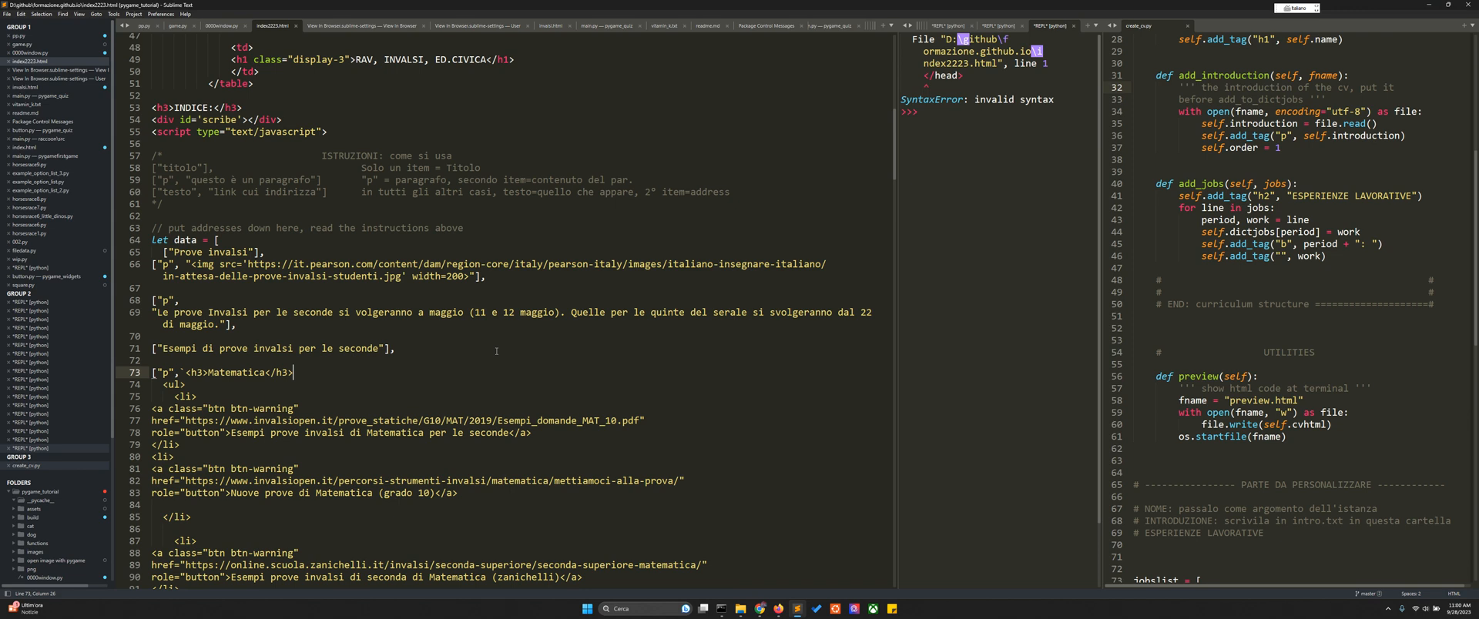
mouse_move(531, 358)
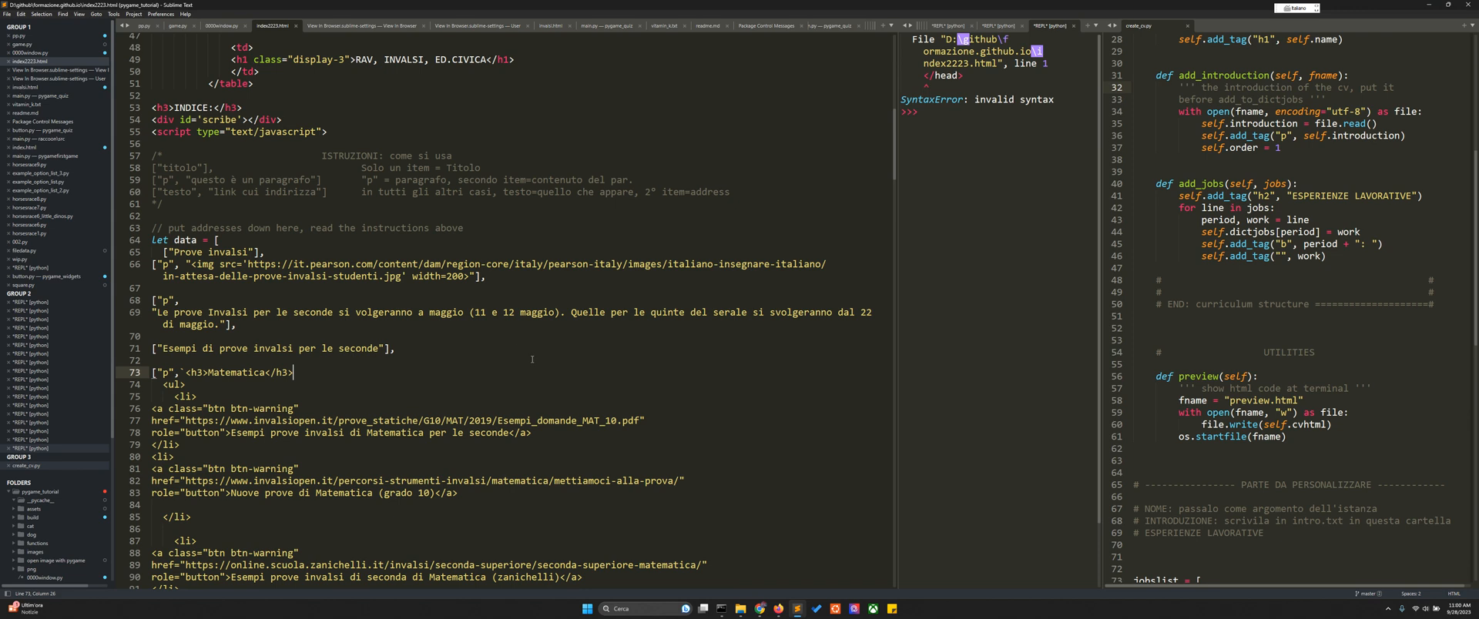
mouse_move(519, 382)
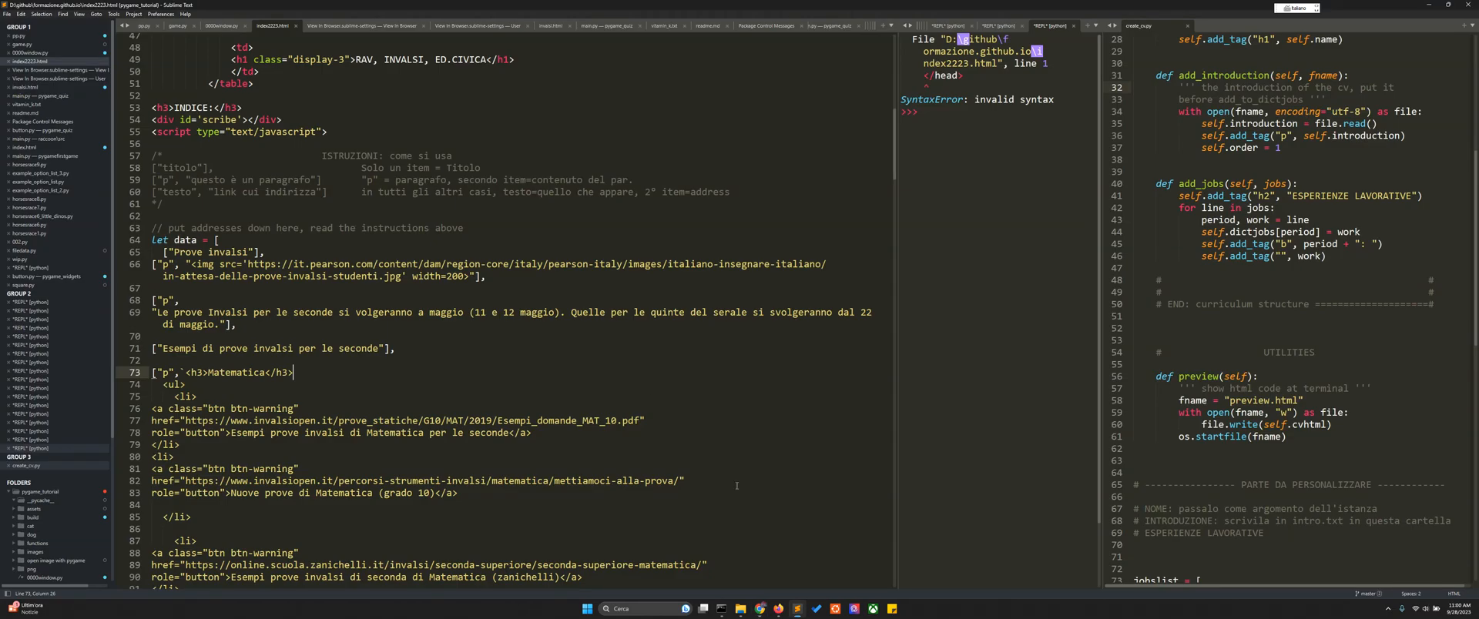
mouse_move(730, 608)
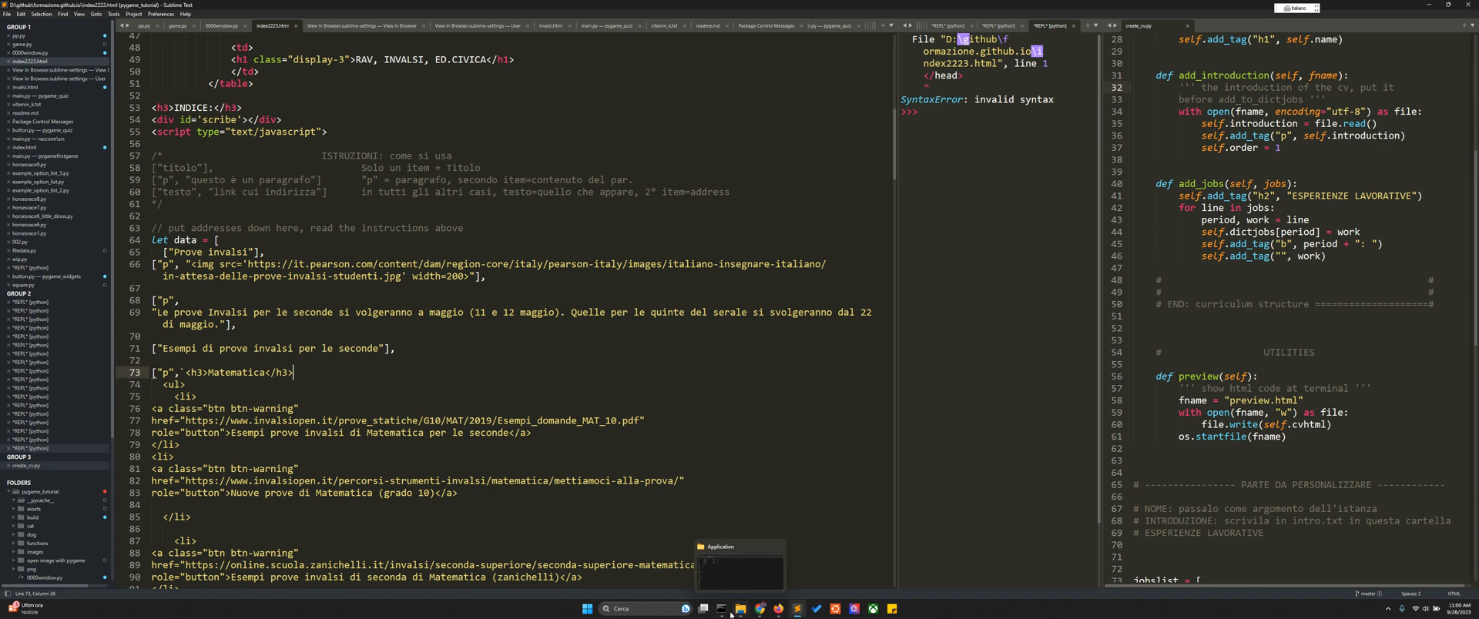